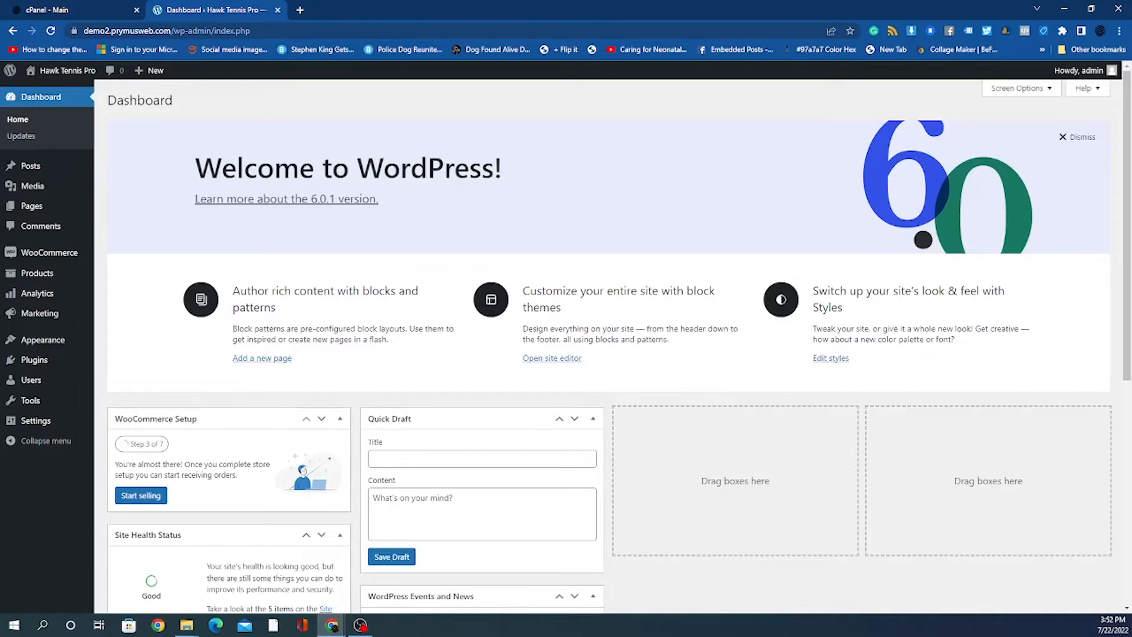
{"action": "mouse_move", "coordinate": [155, 286]}
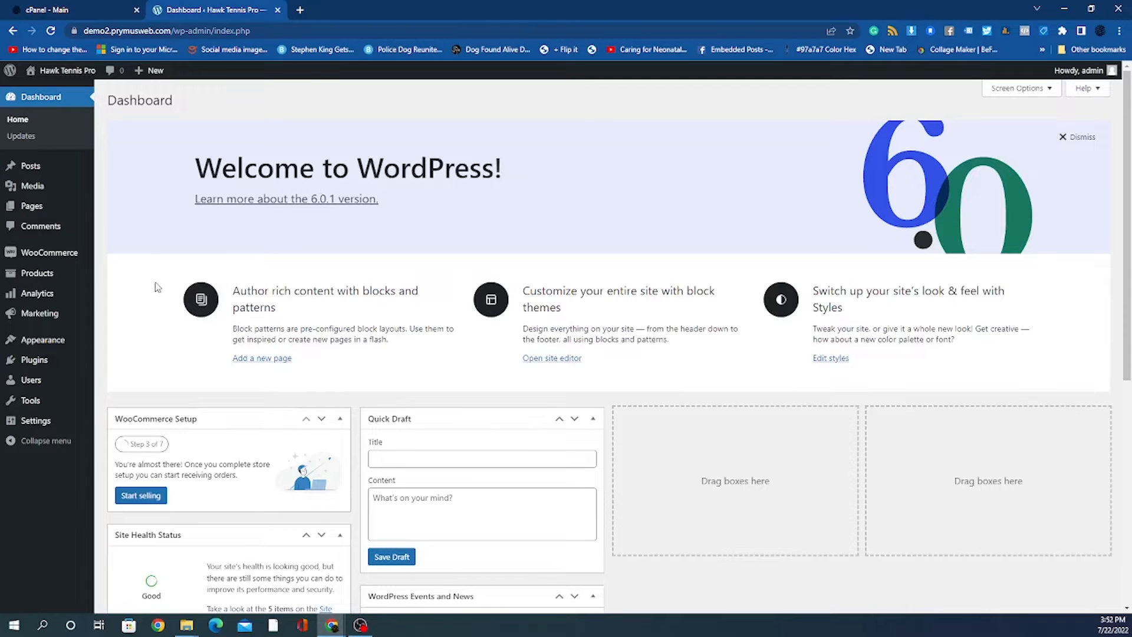
{"action": "mouse_move", "coordinate": [49, 253]}
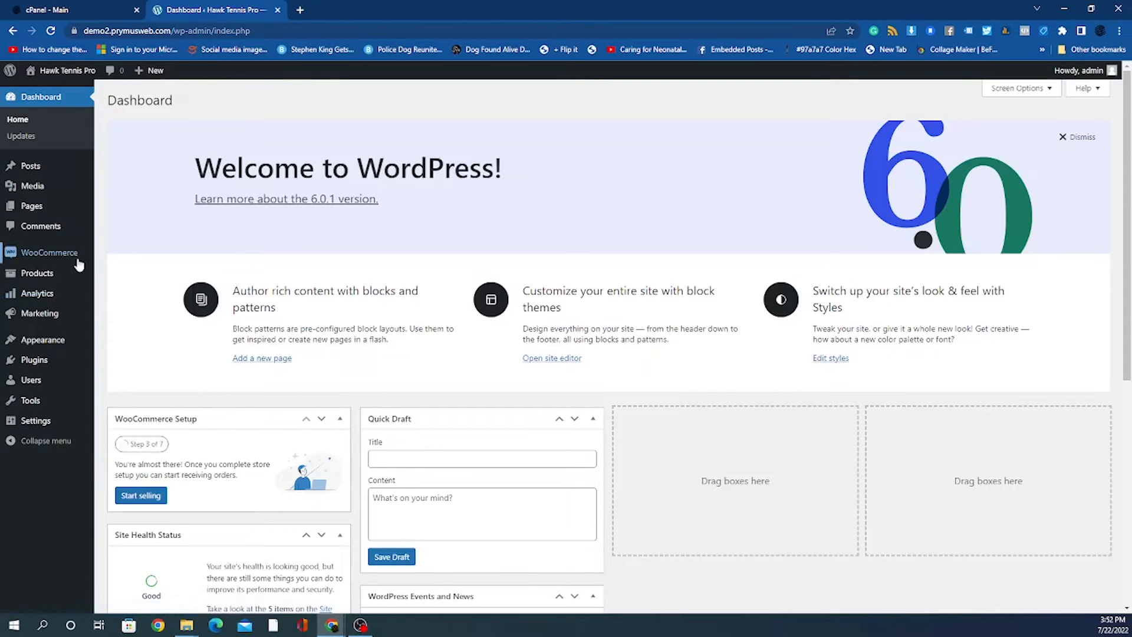
{"action": "mouse_move", "coordinate": [49, 252]}
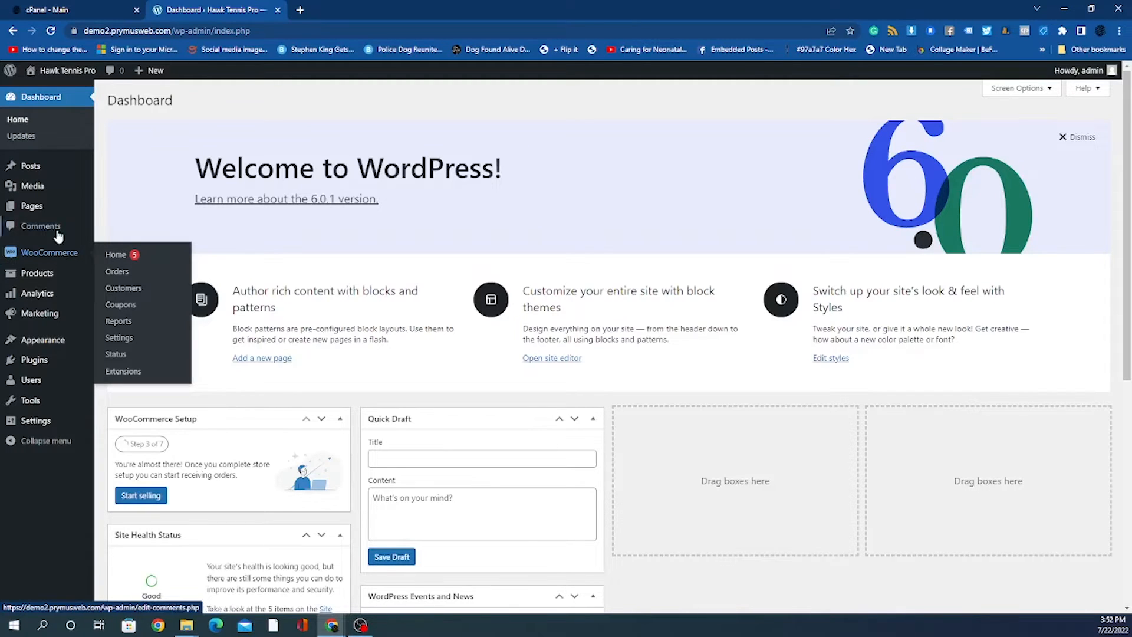
{"action": "mouse_move", "coordinate": [49, 253]}
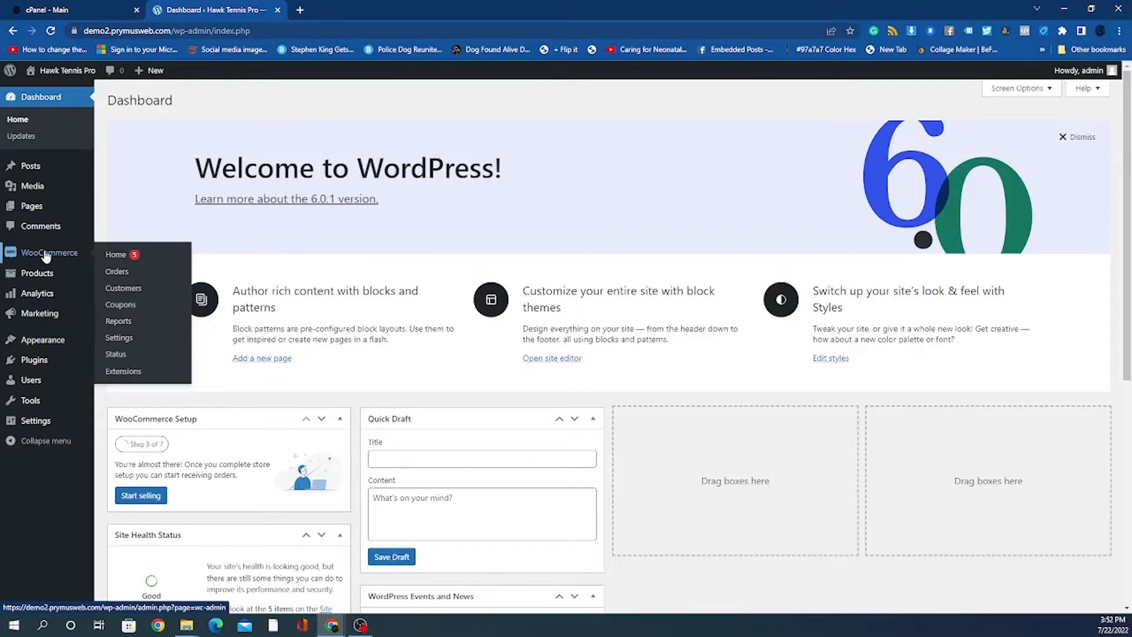
{"action": "mouse_move", "coordinate": [37, 273]}
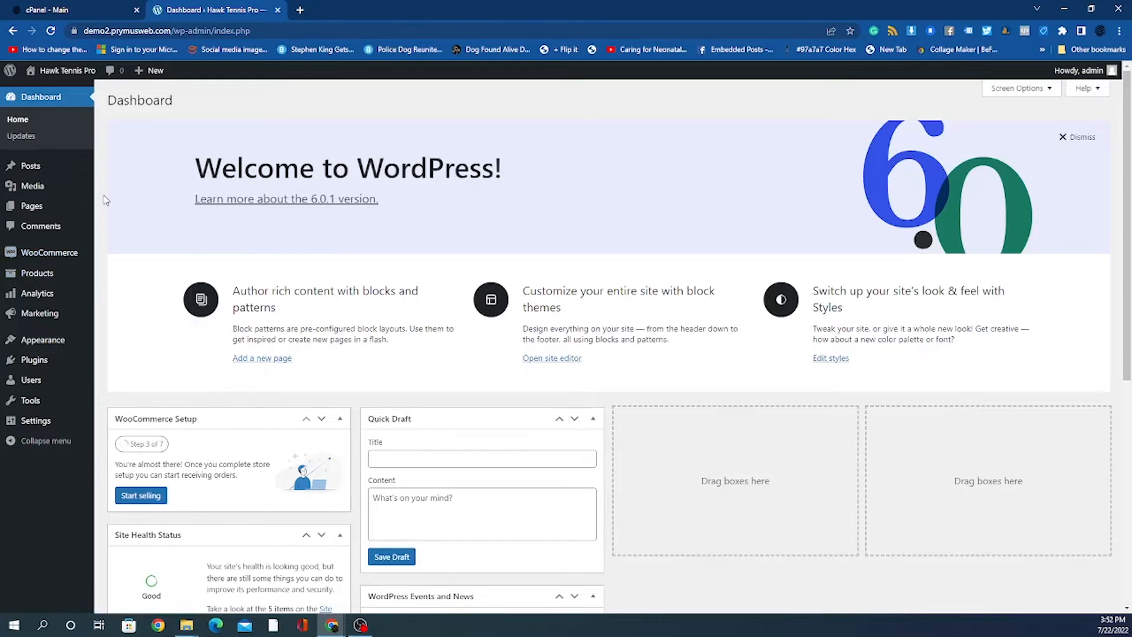
{"action": "mouse_move", "coordinate": [107, 199]}
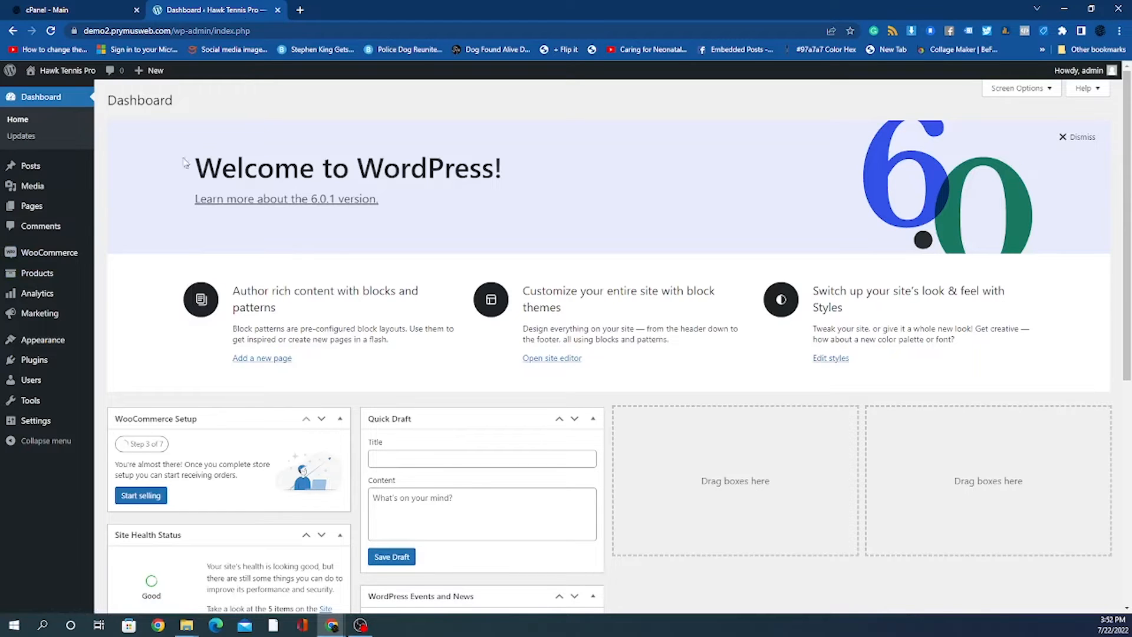
{"action": "mouse_move", "coordinate": [100, 267]}
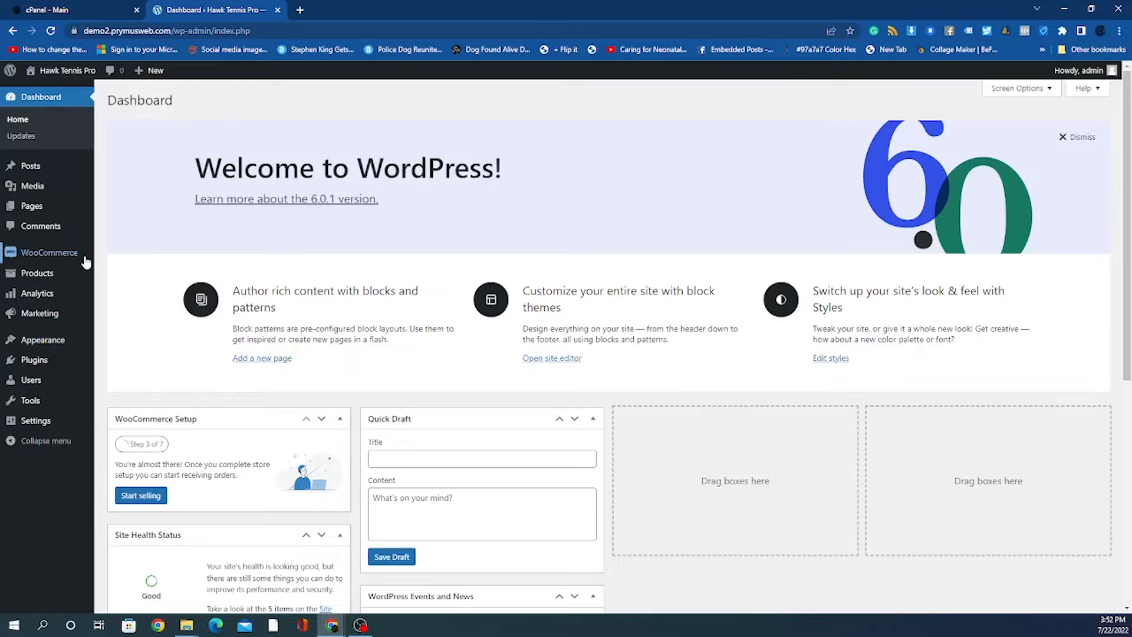
{"action": "mouse_move", "coordinate": [49, 252]}
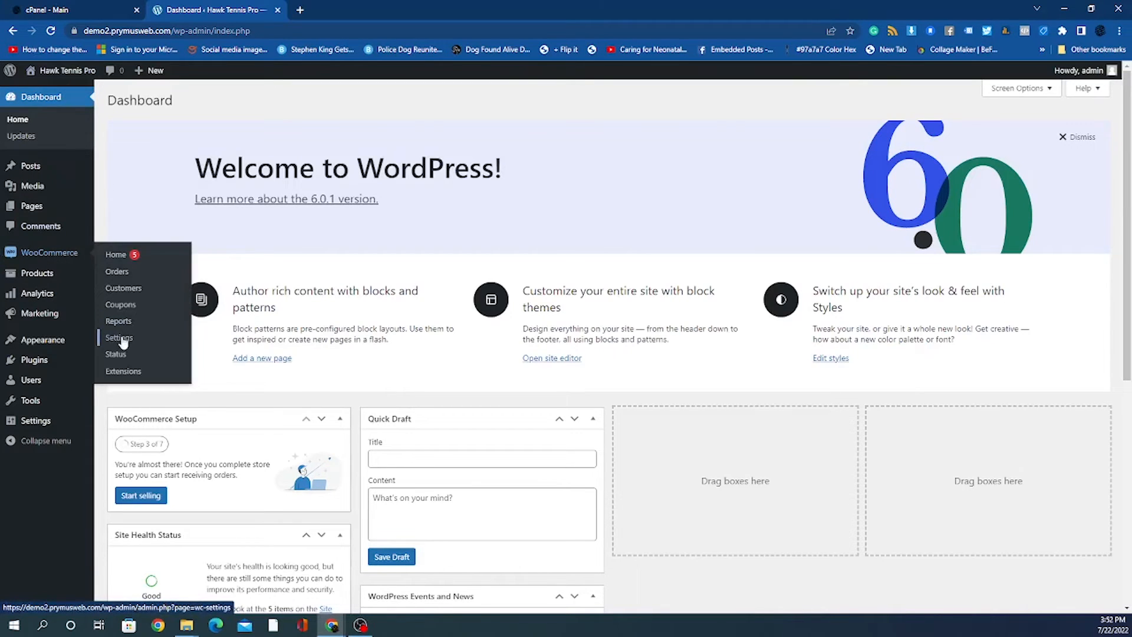
Reach WooCommerce's Shipping settings and start a blank new shipping zone
{"action": "left_click", "coordinate": [119, 338]}
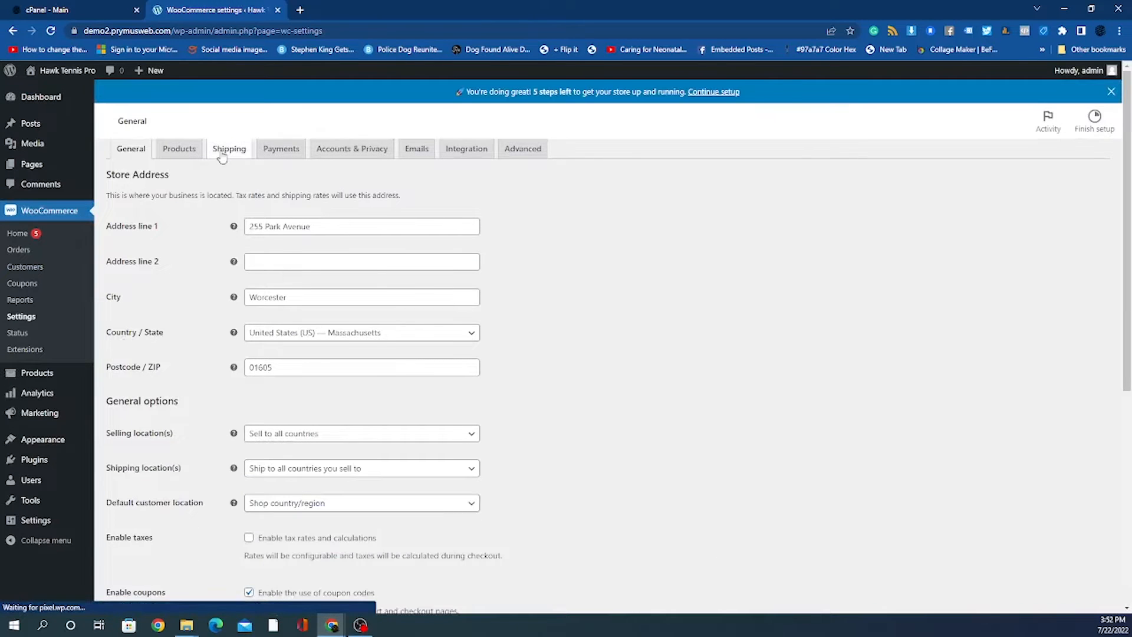
{"action": "left_click", "coordinate": [229, 148]}
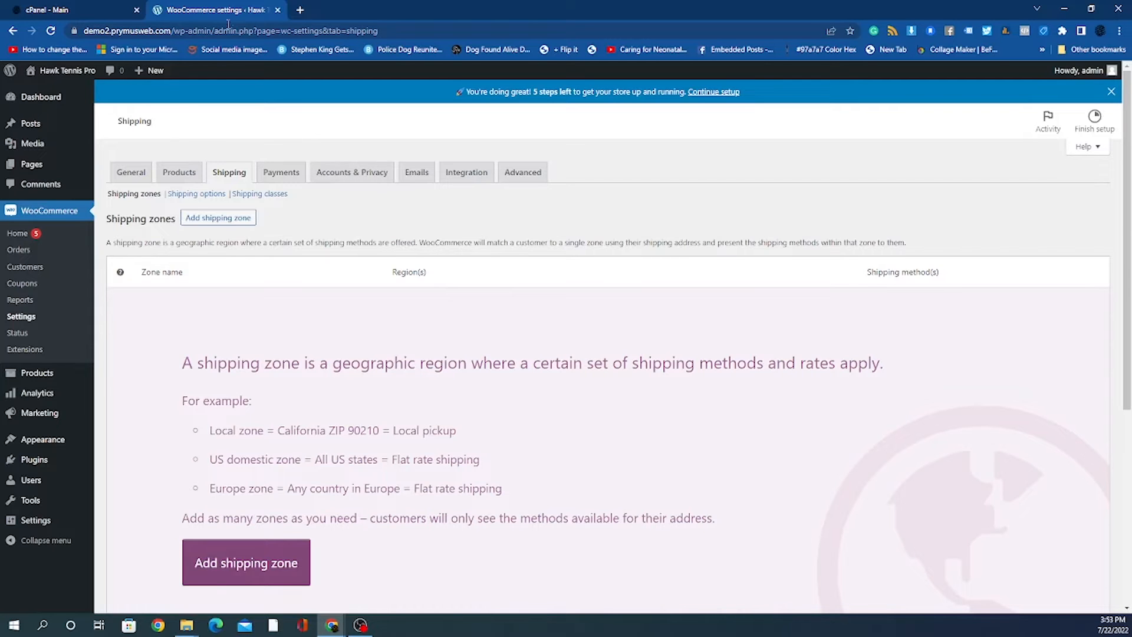
{"action": "left_click", "coordinate": [218, 218]}
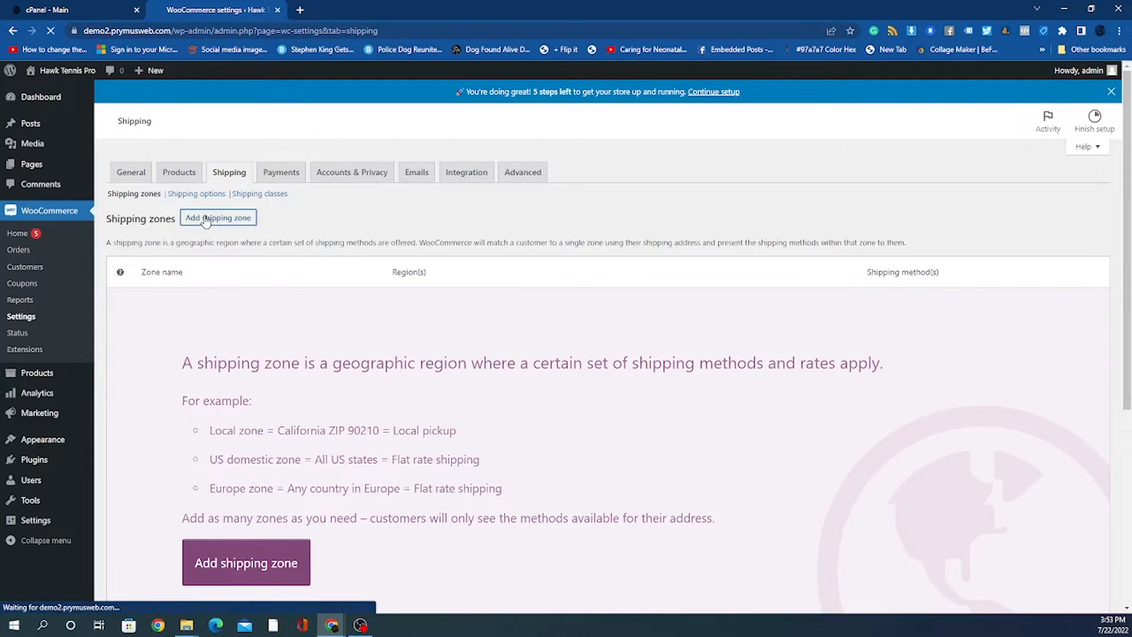
{"action": "left_click", "coordinate": [218, 218]}
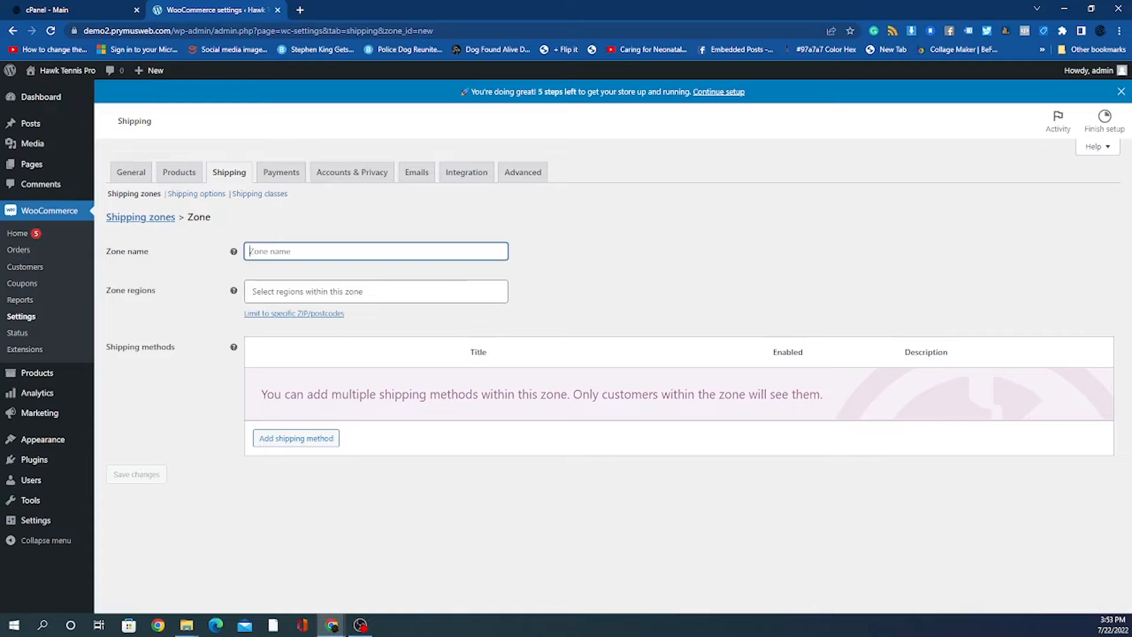
Name the zone 'U.S.A.' and add United States (US) as its region
{"action": "type", "text": "U"}
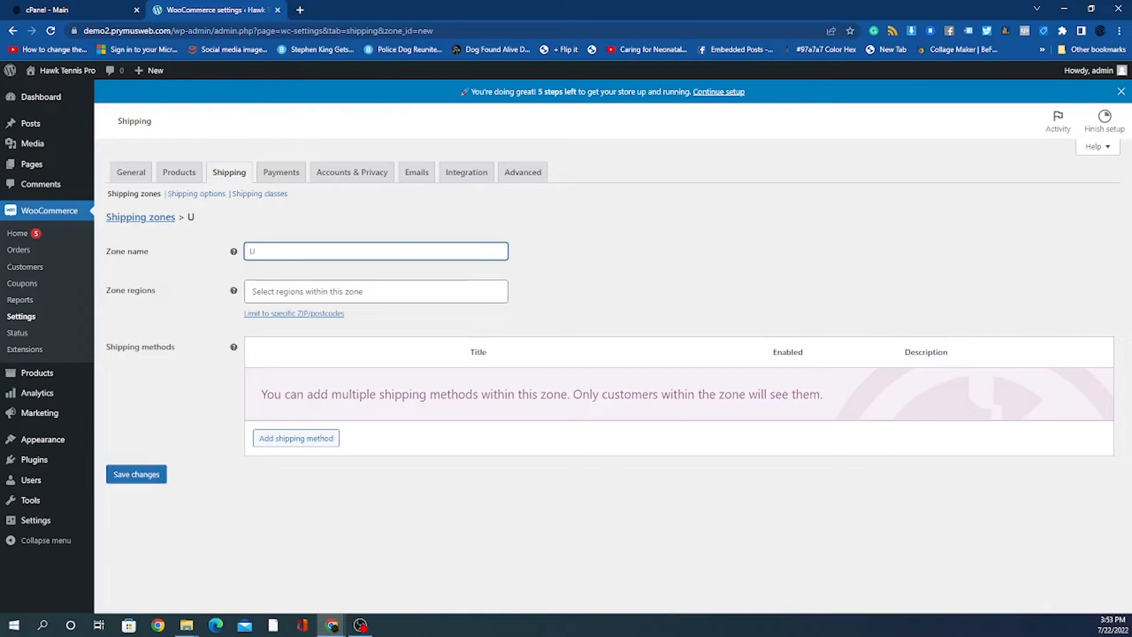
{"action": "type", "text": ".S.A."}
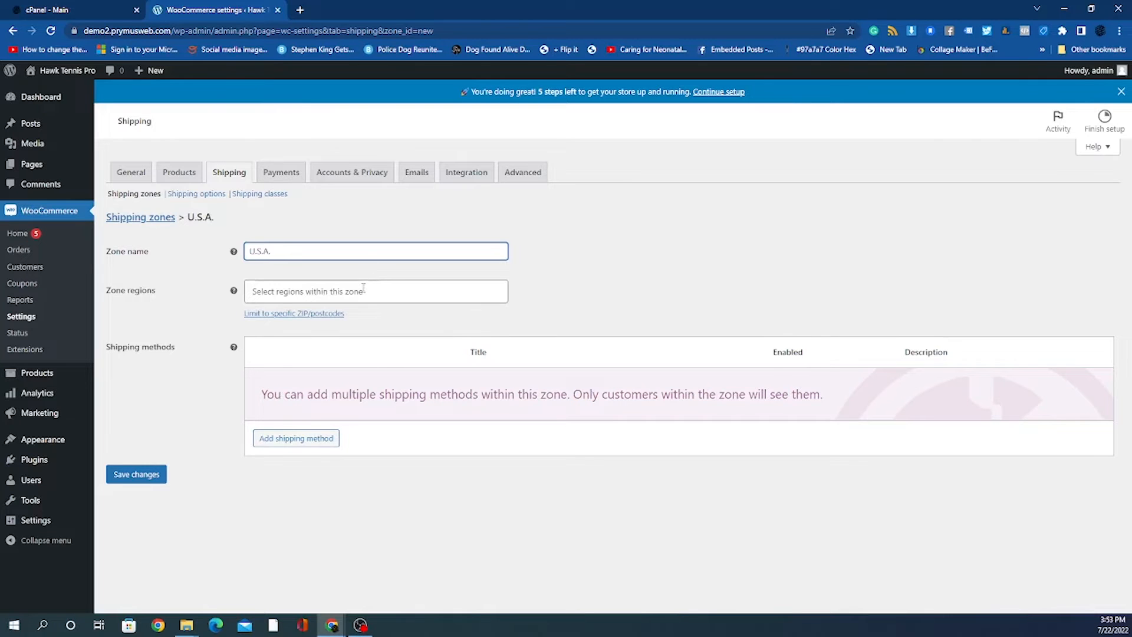
{"action": "left_click", "coordinate": [375, 291]}
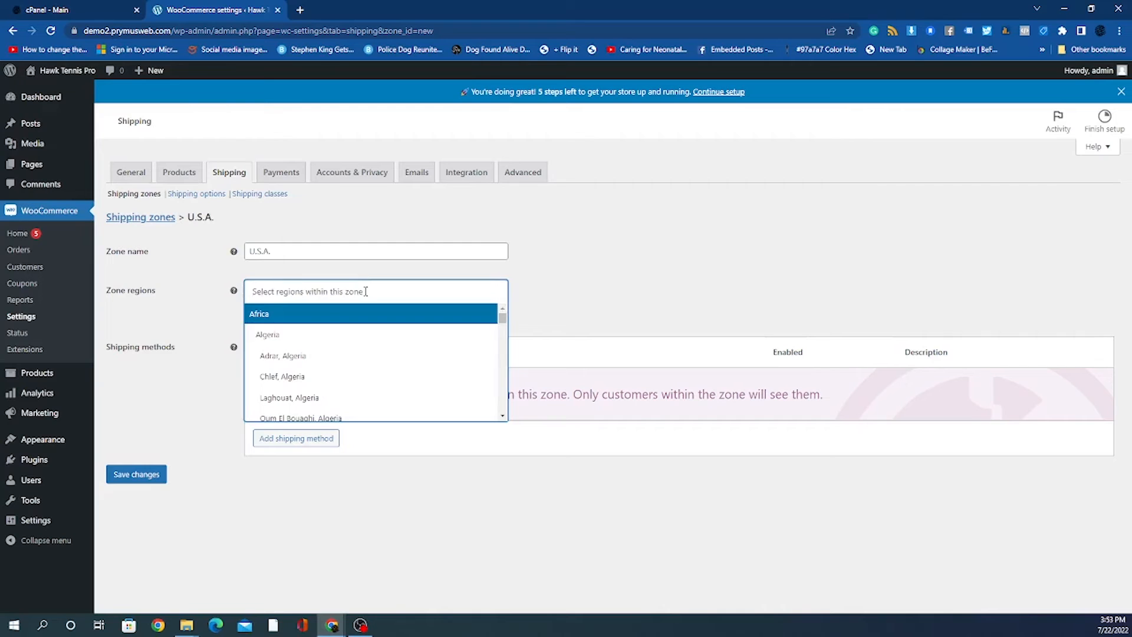
{"action": "type", "text": "united"}
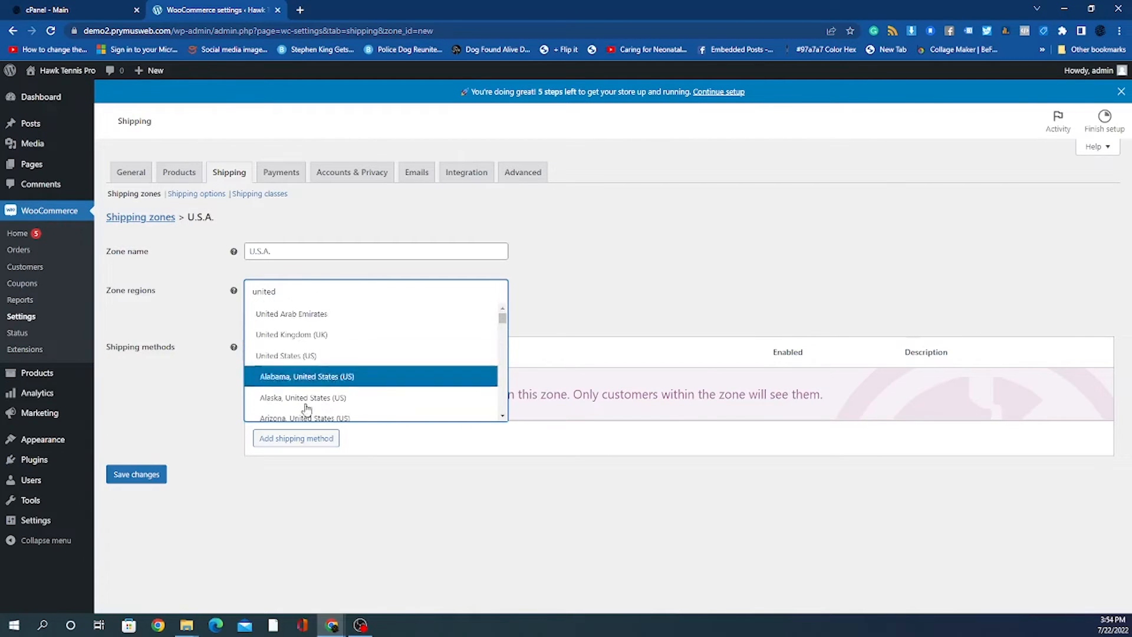
{"action": "left_click", "coordinate": [286, 355]}
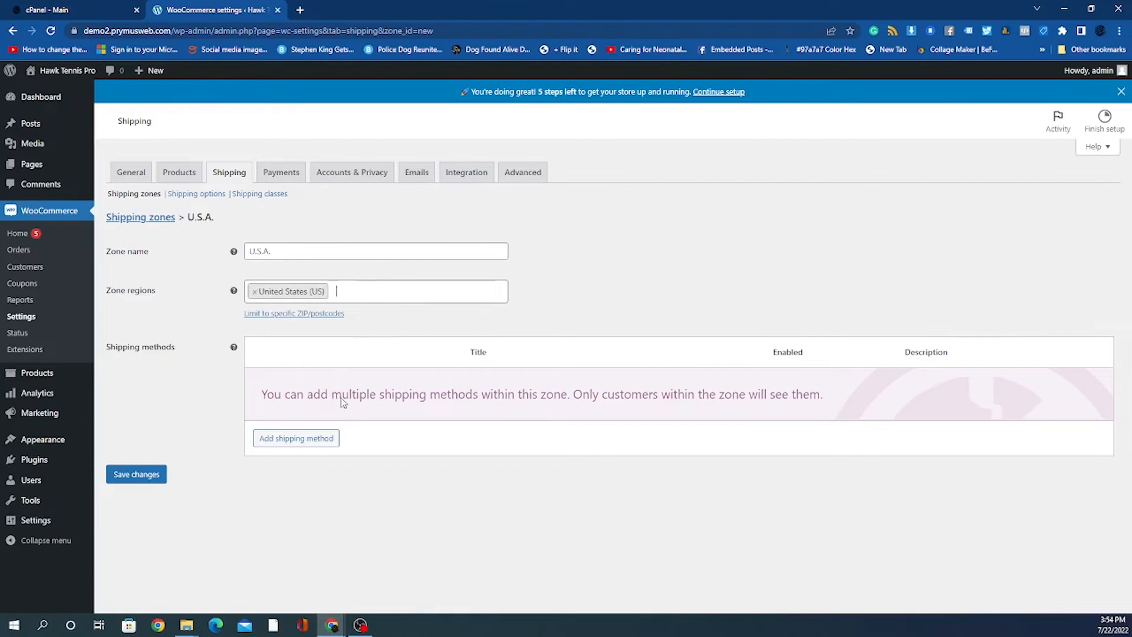
{"action": "mouse_move", "coordinate": [295, 438]}
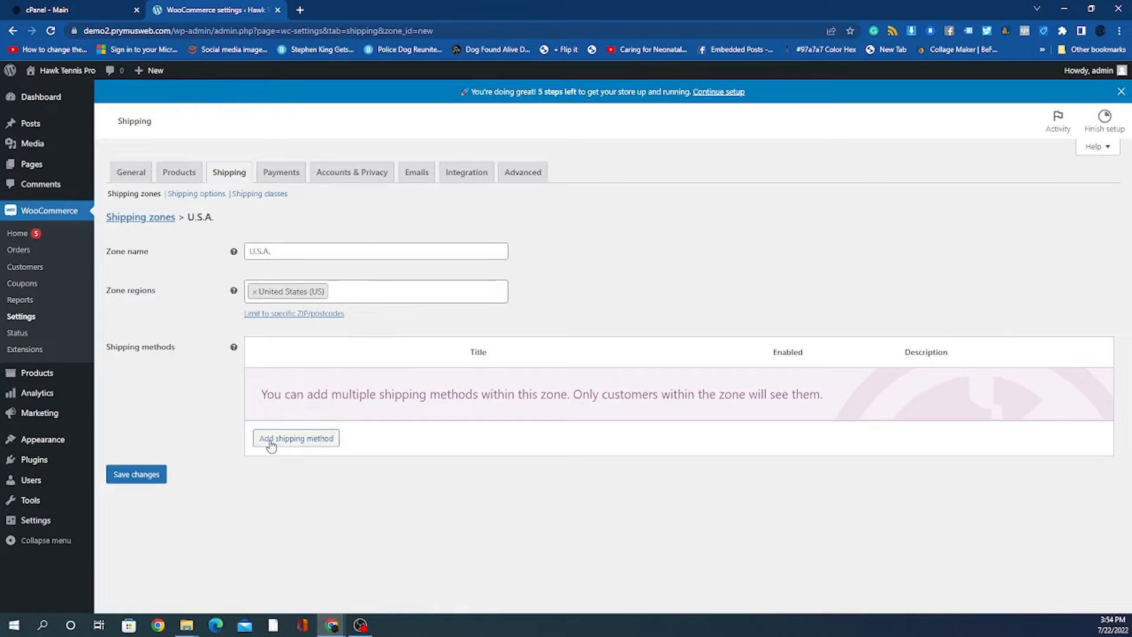
Add an enabled Flat rate shipping method to the U.S.A. zone
{"action": "left_click", "coordinate": [296, 438]}
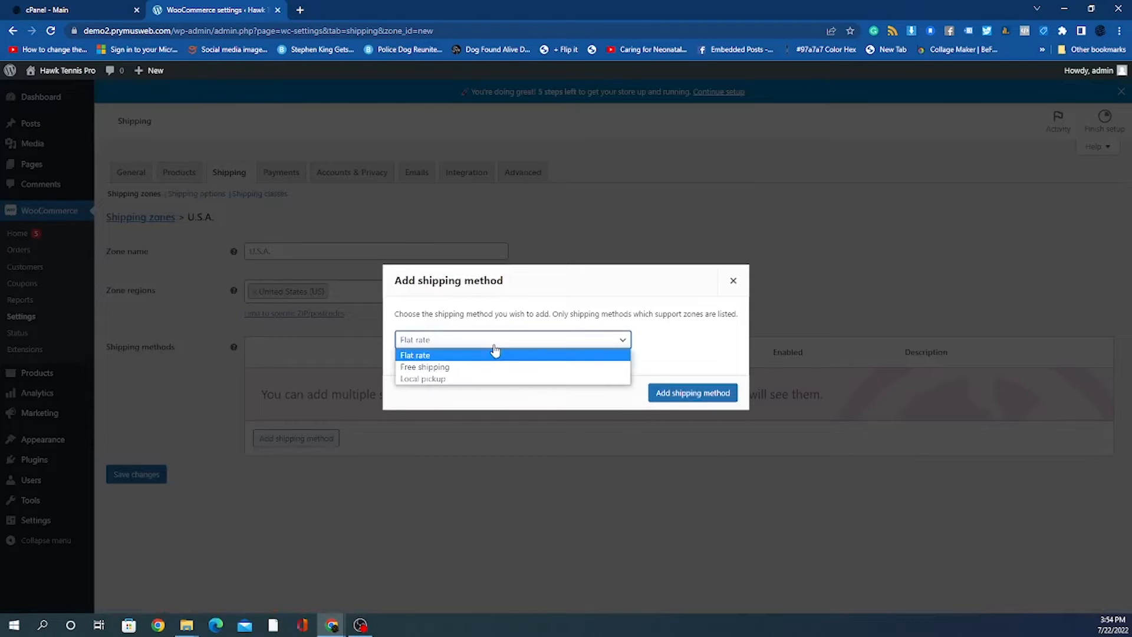
{"action": "left_click", "coordinate": [415, 355]}
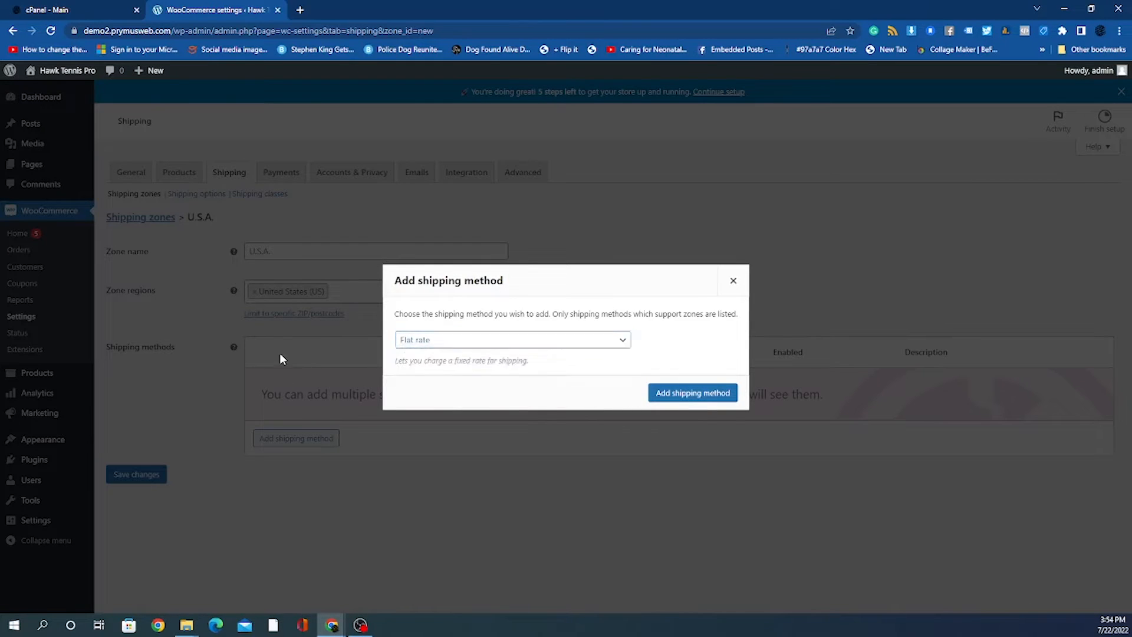
{"action": "left_click", "coordinate": [733, 280]}
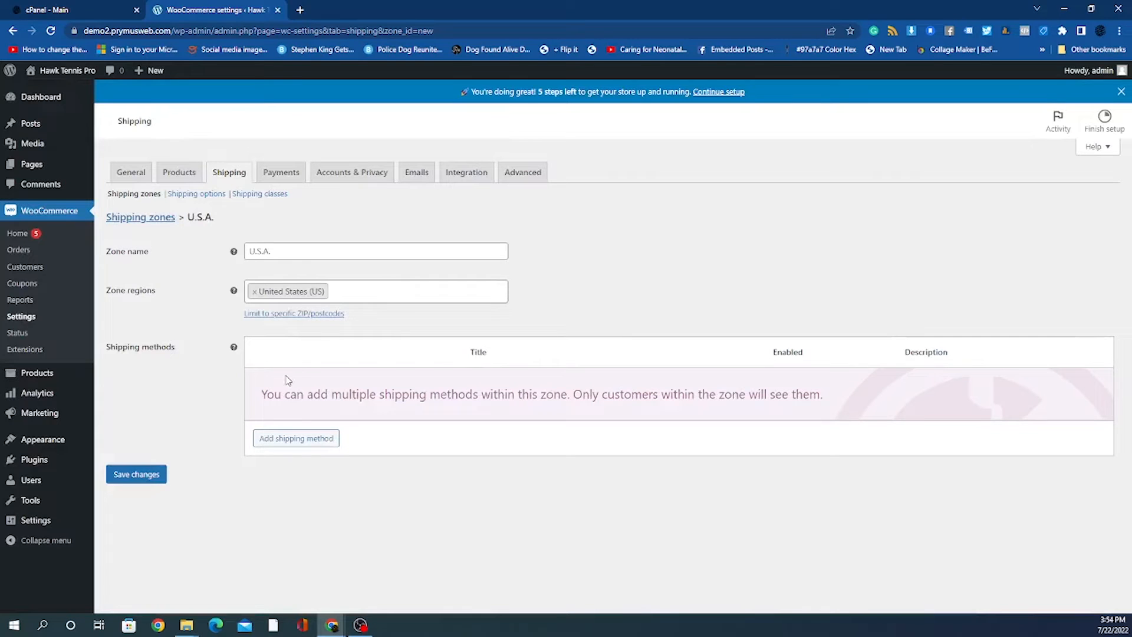
{"action": "mouse_move", "coordinate": [292, 398]}
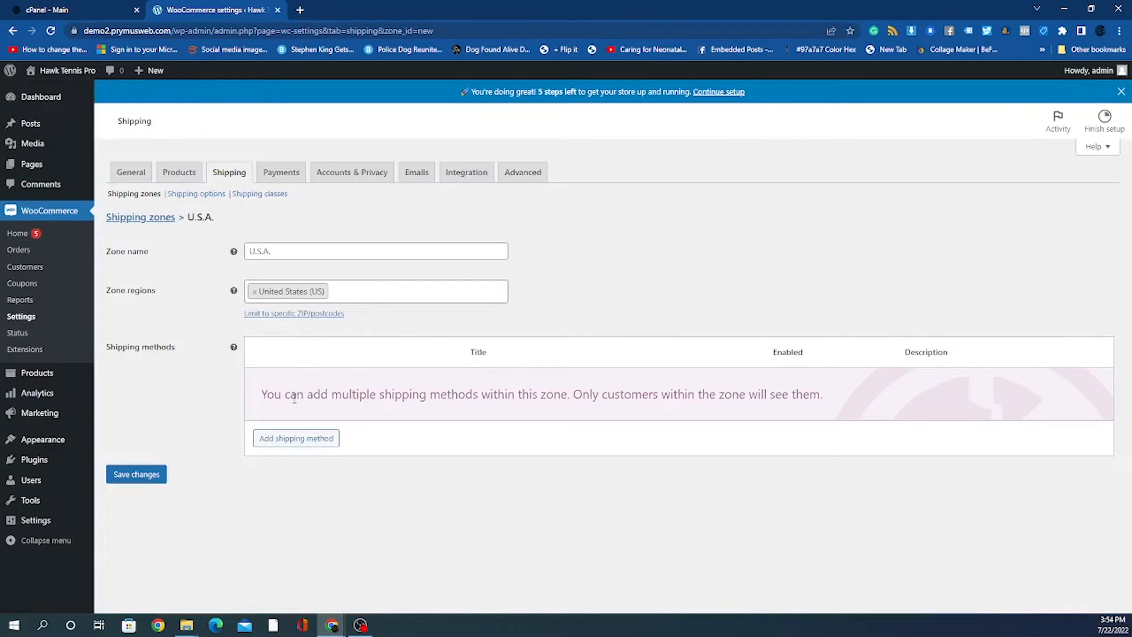
{"action": "mouse_move", "coordinate": [289, 400]}
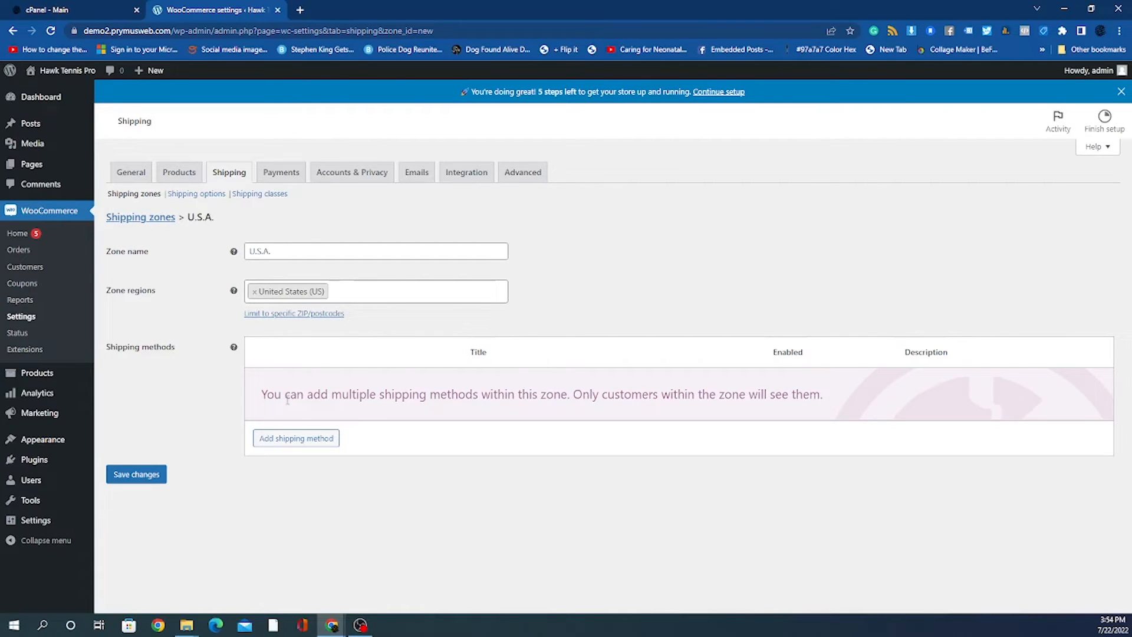
{"action": "mouse_move", "coordinate": [320, 334]}
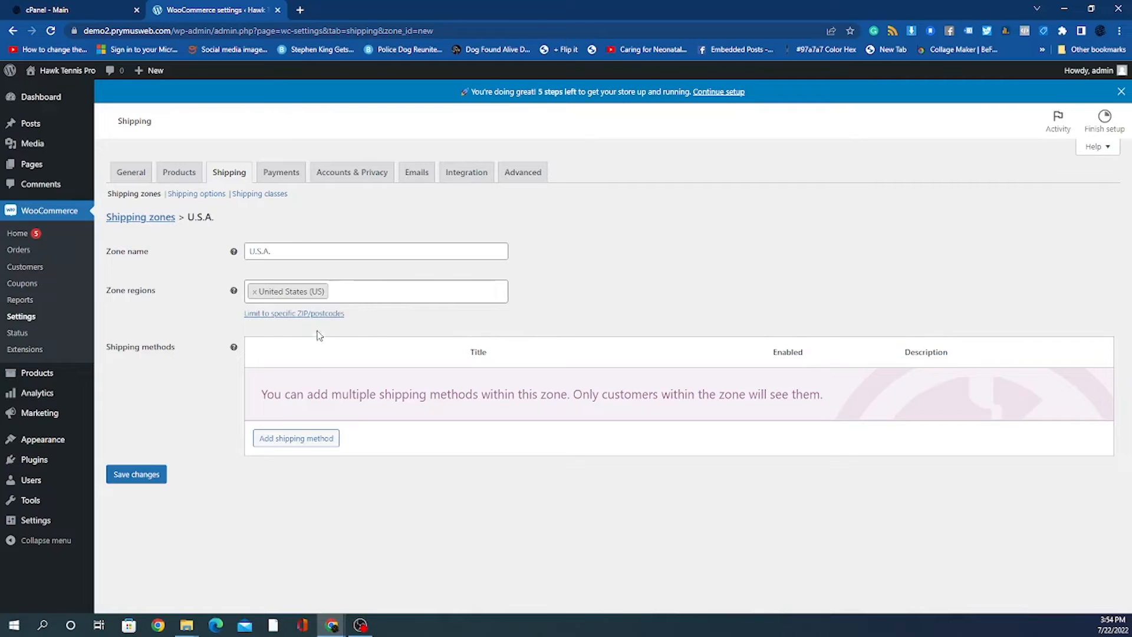
{"action": "mouse_move", "coordinate": [304, 353]}
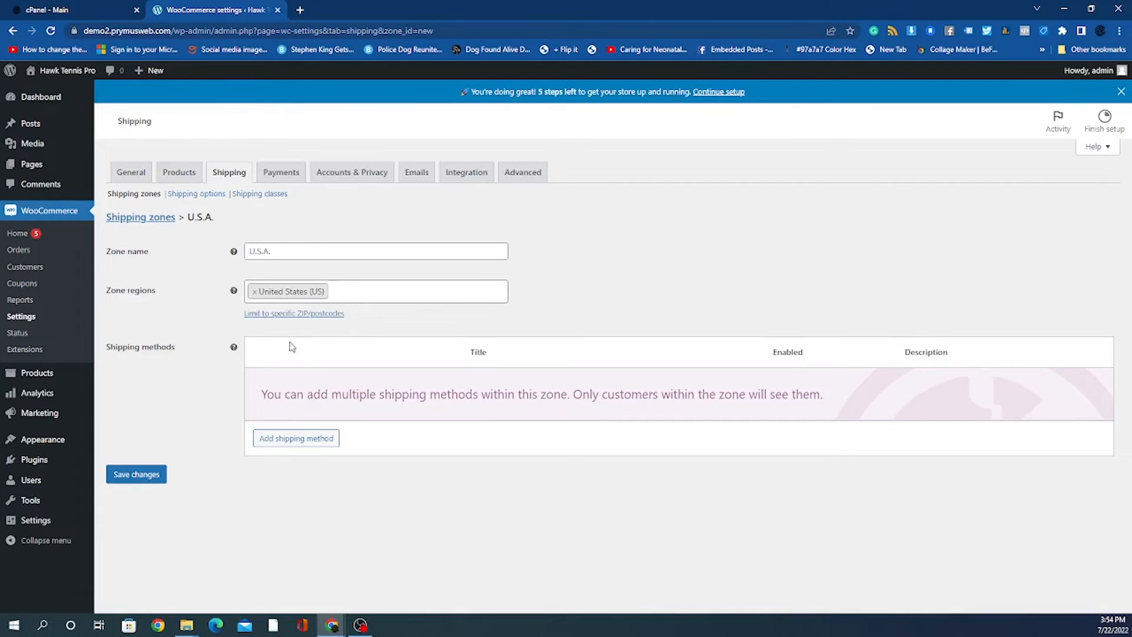
{"action": "mouse_move", "coordinate": [389, 270]}
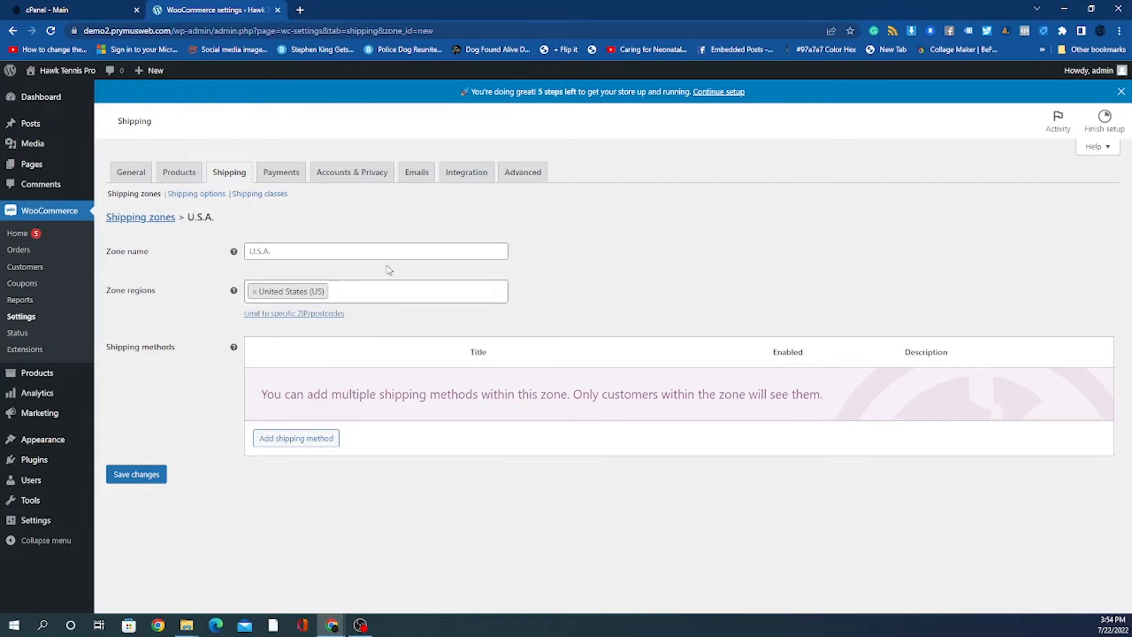
{"action": "left_click", "coordinate": [295, 437]}
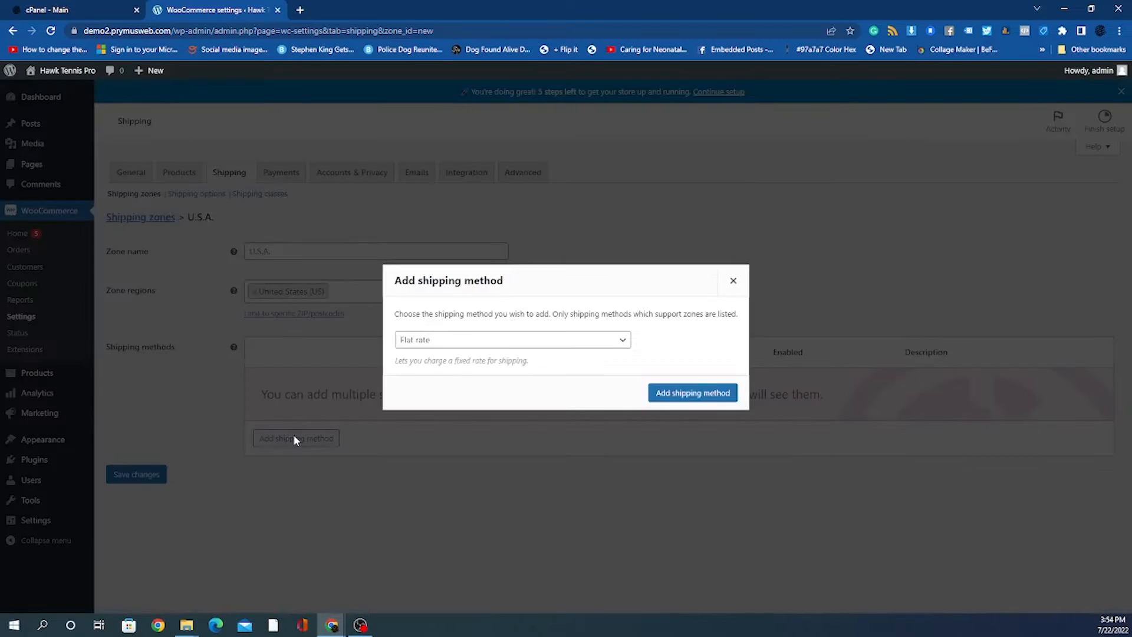
{"action": "left_click", "coordinate": [733, 280]}
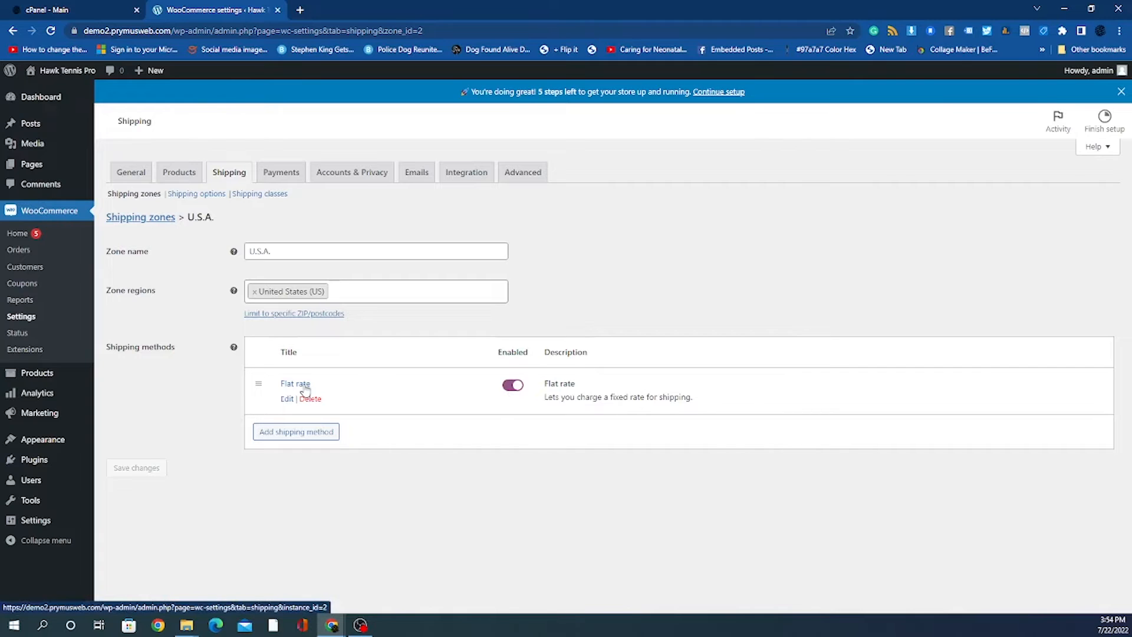
Edit the Flat rate method, set its cost to 5.99 and save it
{"action": "left_click", "coordinate": [286, 399]}
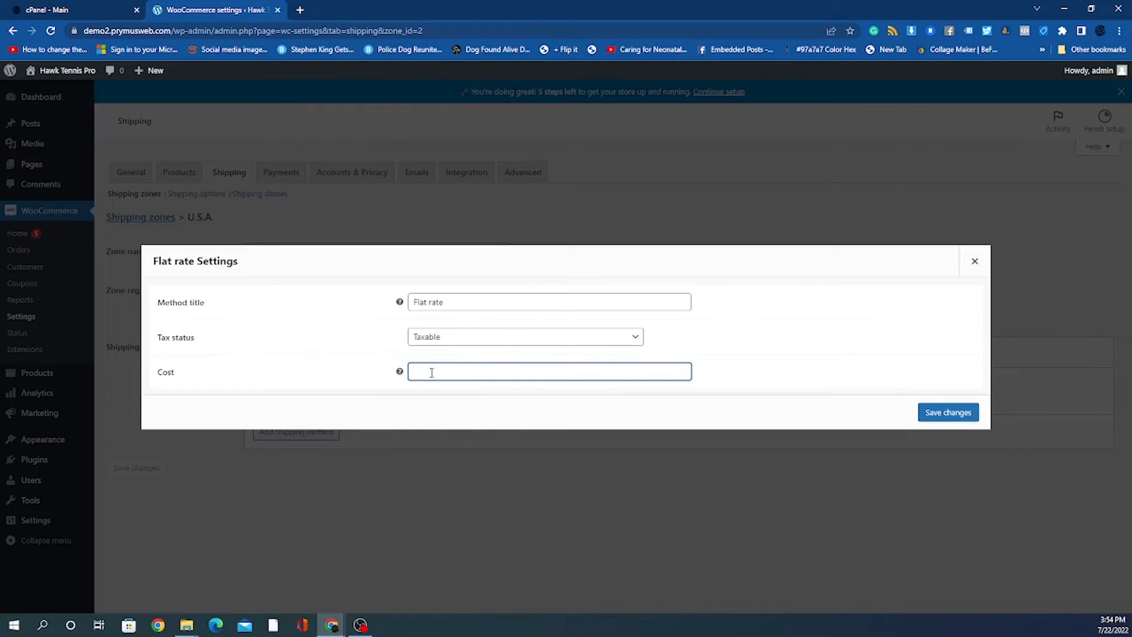
{"action": "type", "text": "5."}
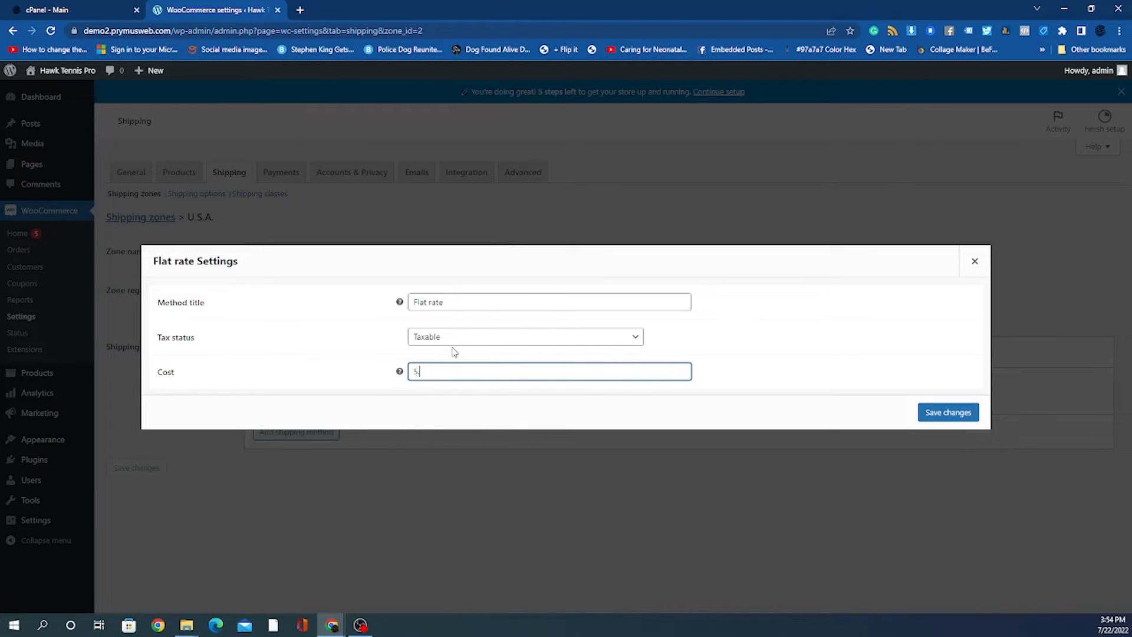
{"action": "type", "text": "99"}
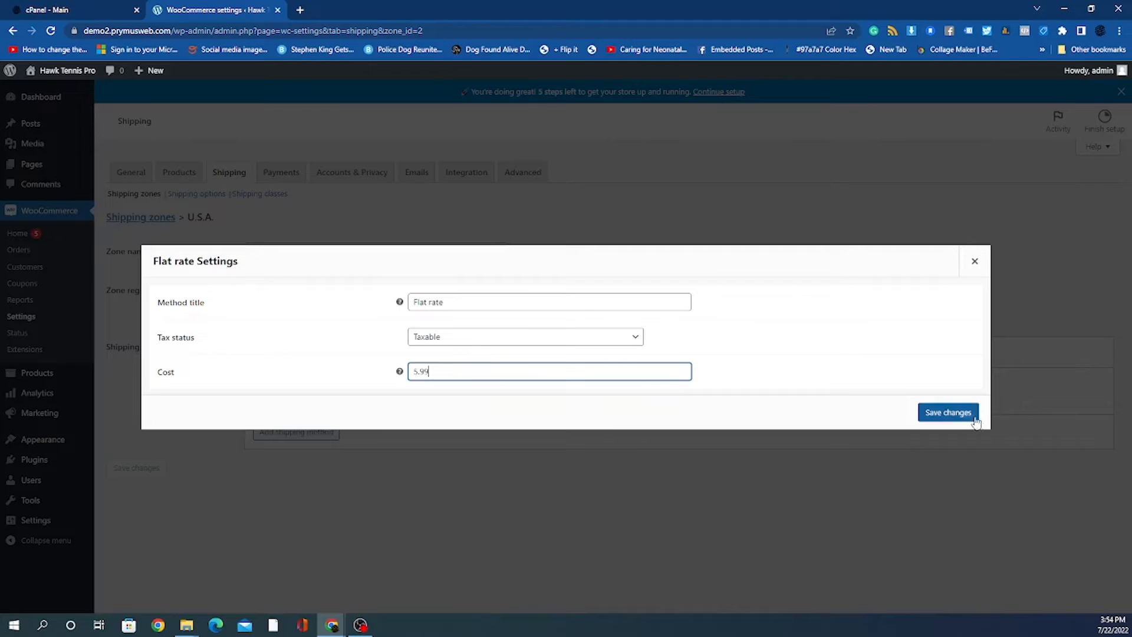
{"action": "left_click", "coordinate": [947, 412]}
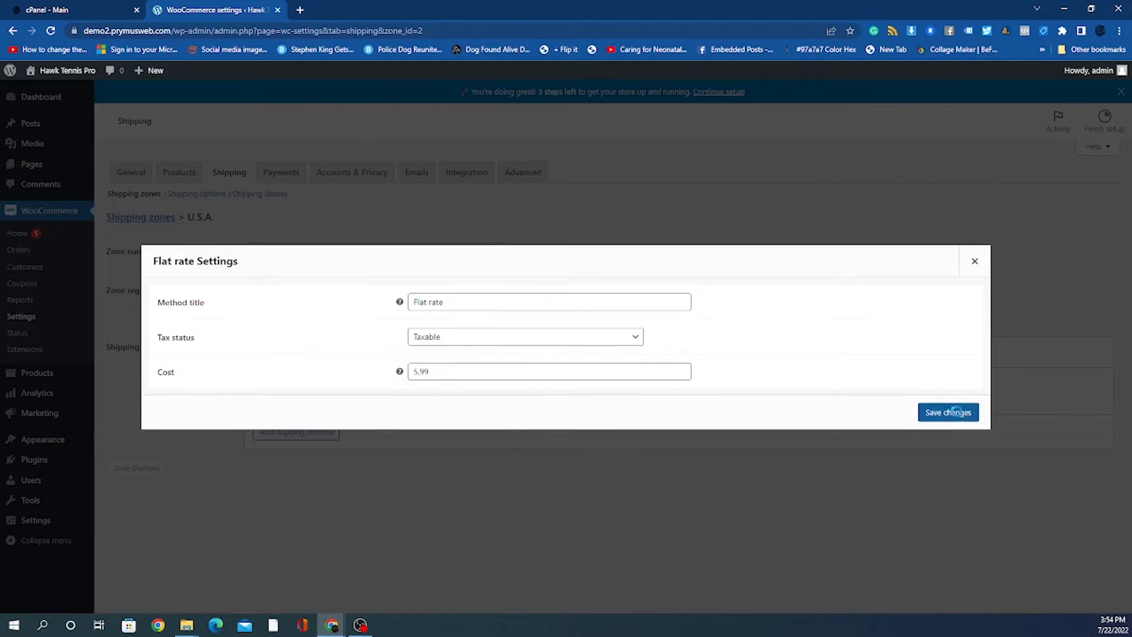
{"action": "left_click", "coordinate": [949, 412]}
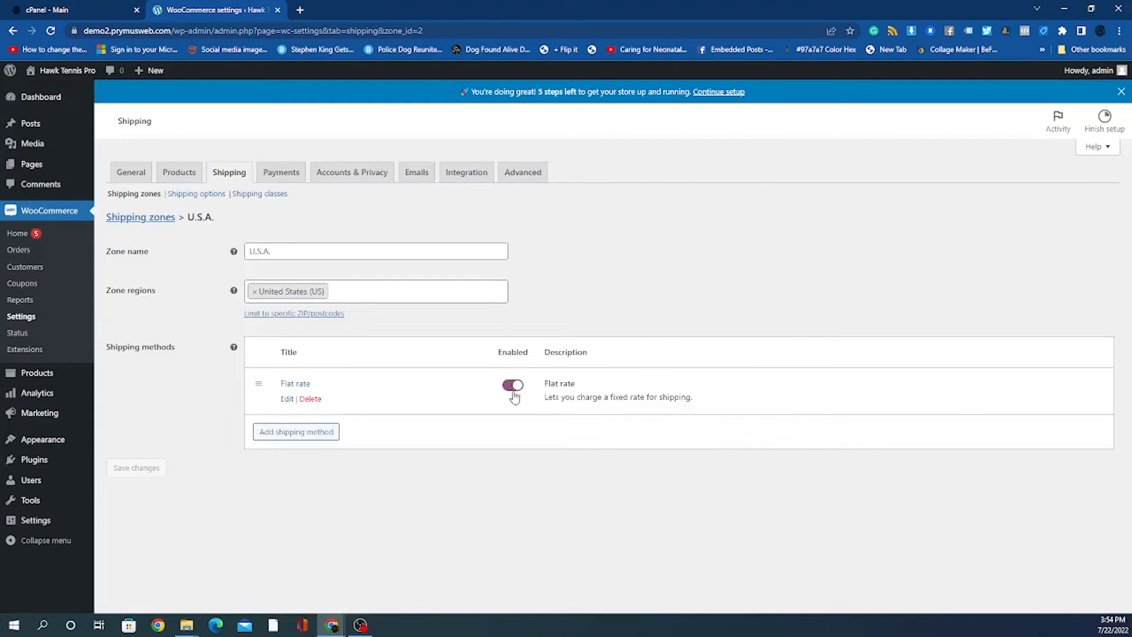
{"action": "left_click", "coordinate": [286, 399]}
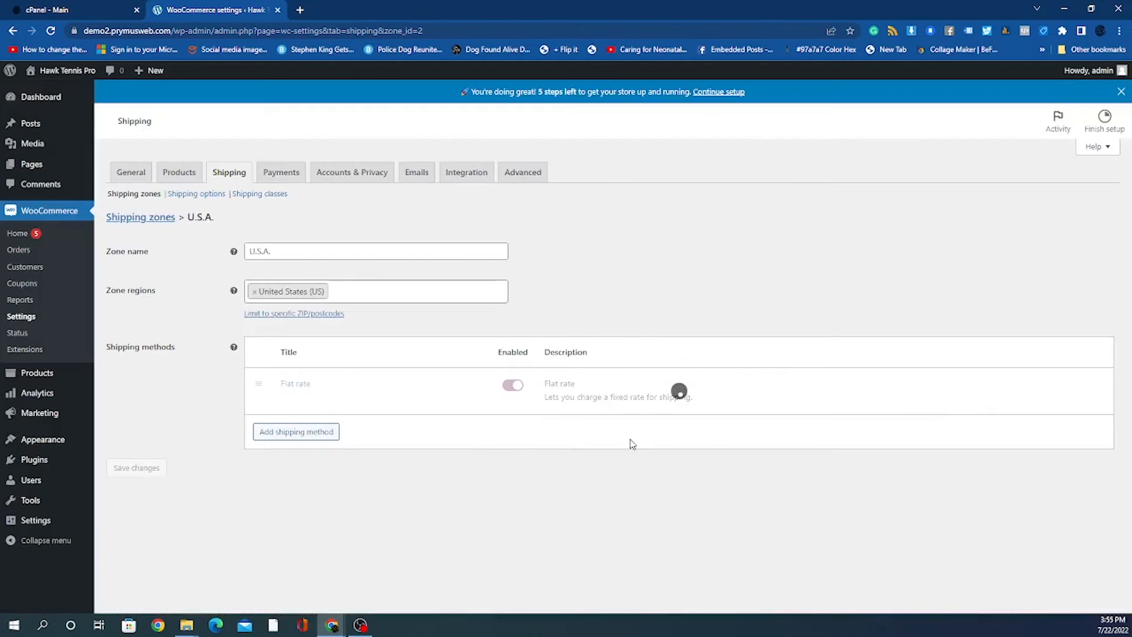
{"action": "left_click", "coordinate": [512, 384]}
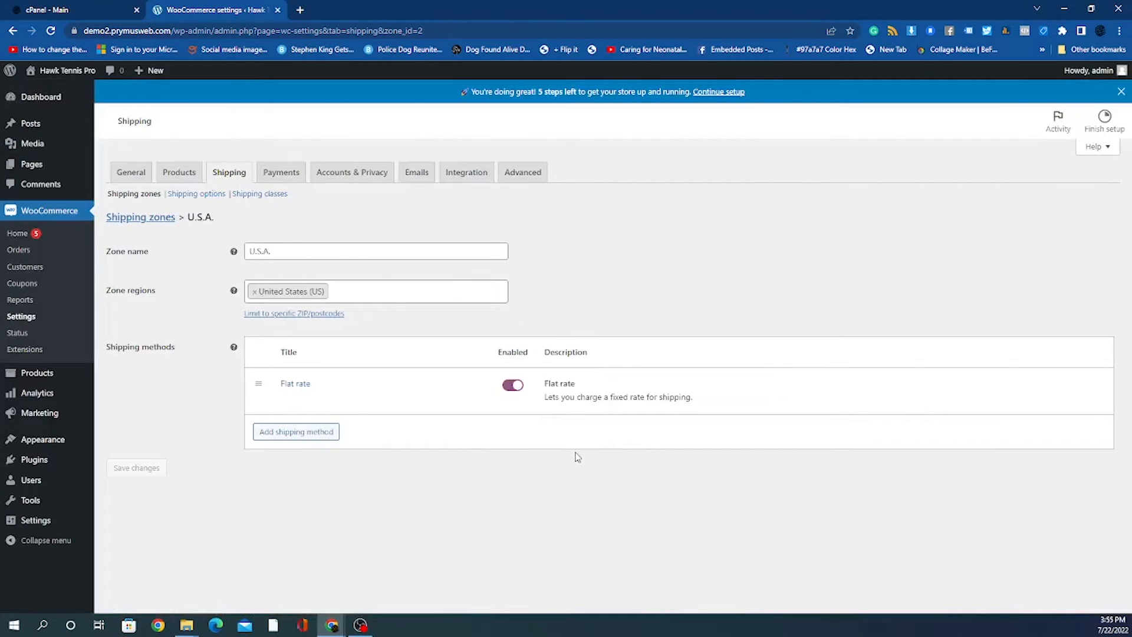
{"action": "mouse_move", "coordinate": [694, 465]}
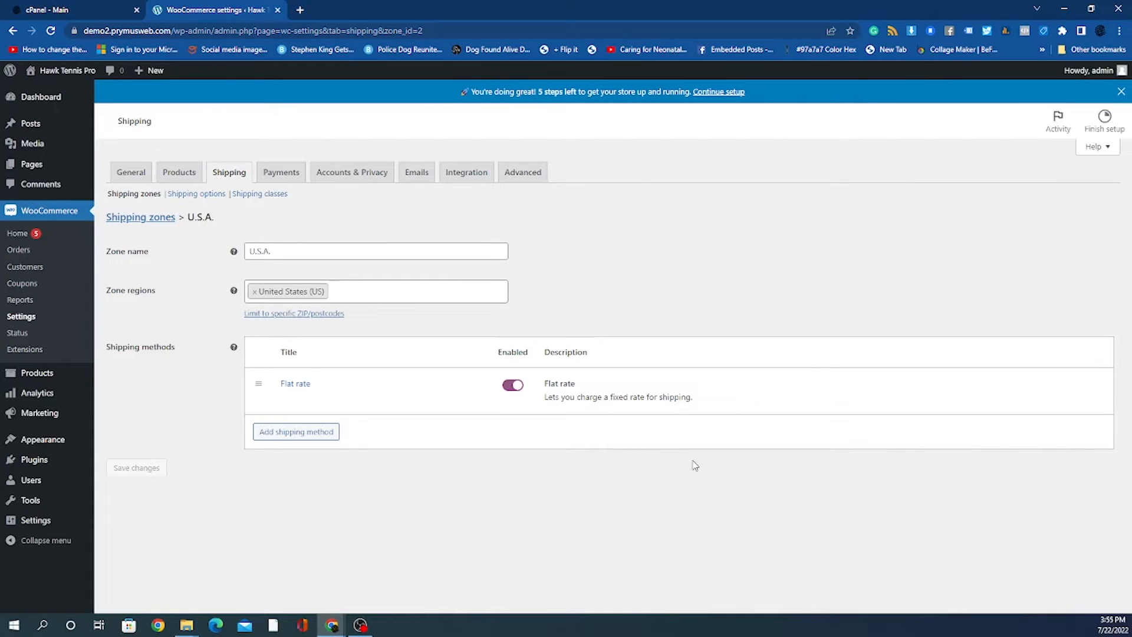
Add Free shipping as a second method alongside Flat rate in the U.S.A. zone
{"action": "left_click", "coordinate": [295, 431]}
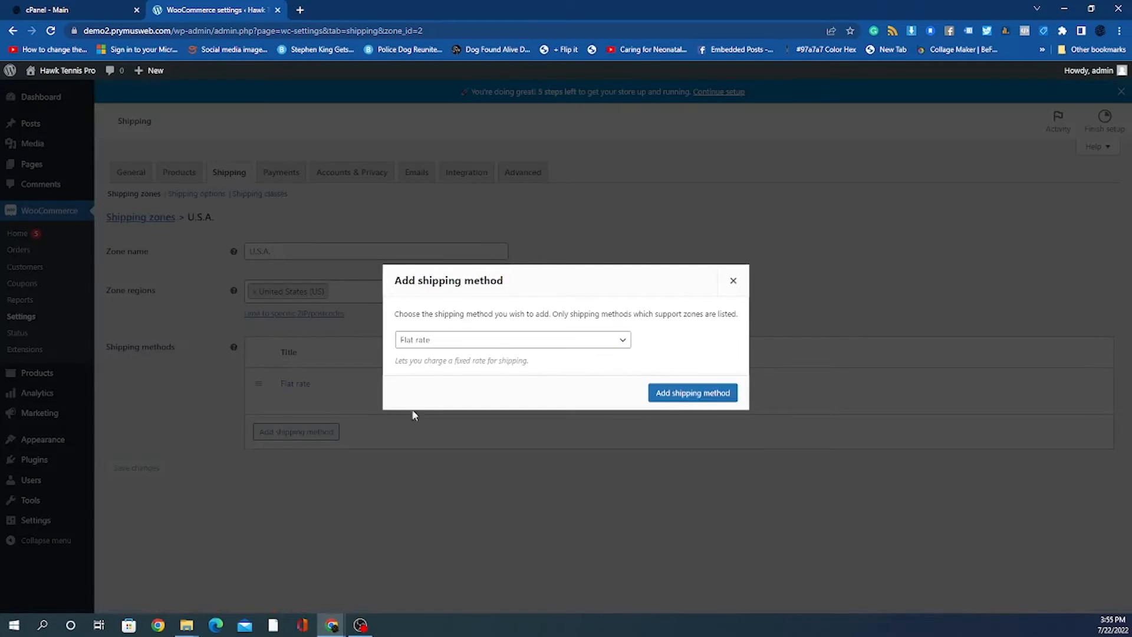
{"action": "left_click", "coordinate": [511, 339]}
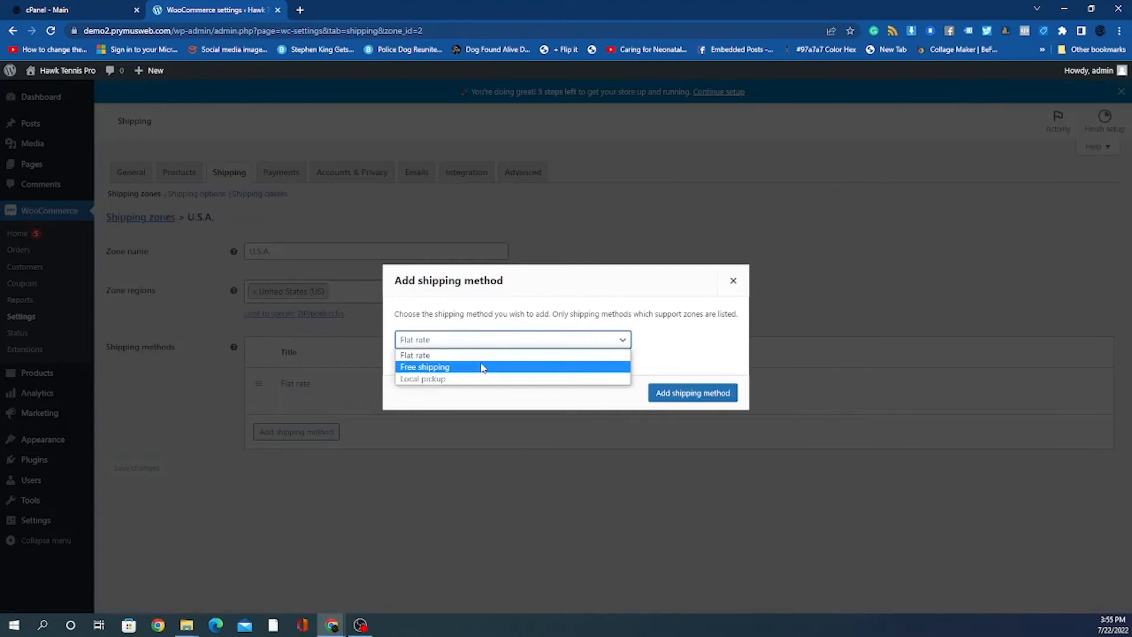
{"action": "left_click", "coordinate": [424, 367]}
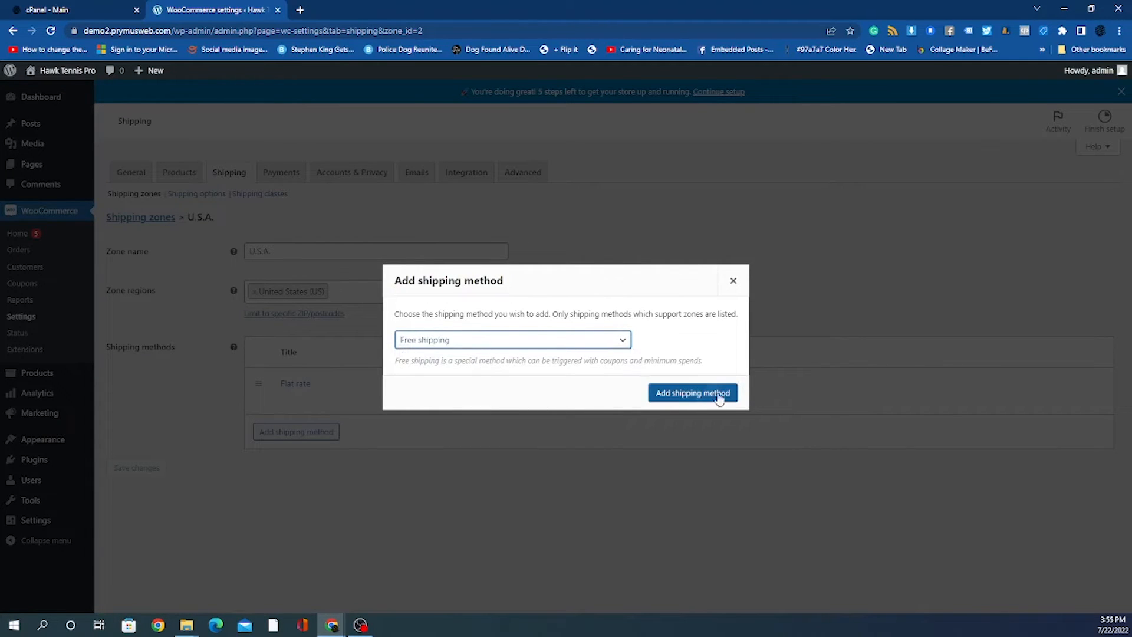
{"action": "left_click", "coordinate": [691, 393]}
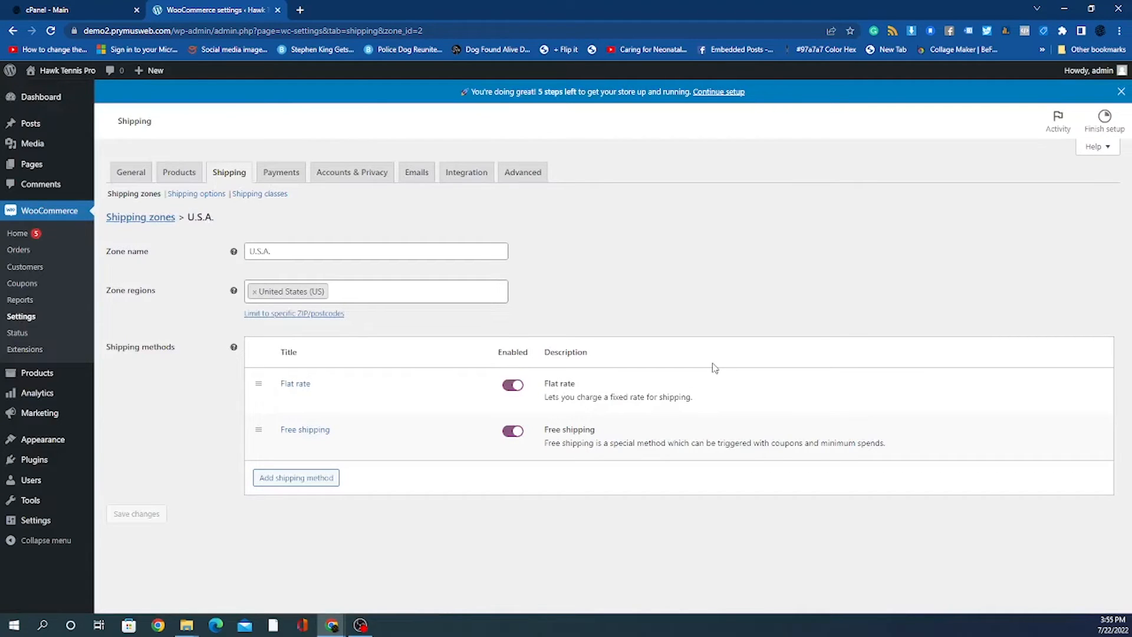
{"action": "mouse_move", "coordinate": [734, 357]}
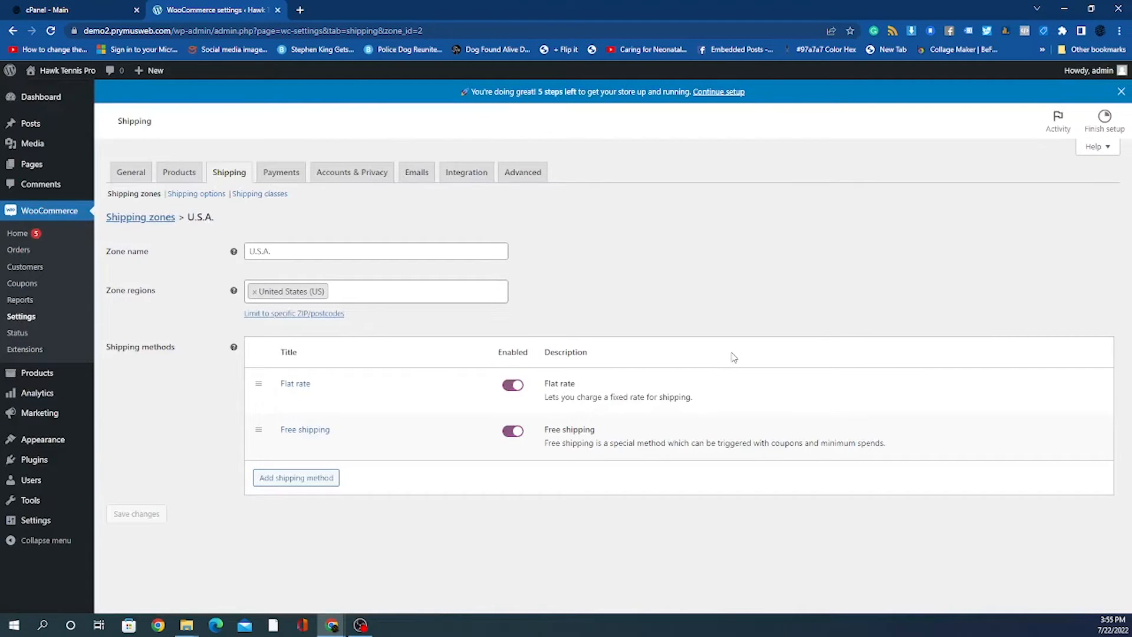
{"action": "mouse_move", "coordinate": [305, 429]}
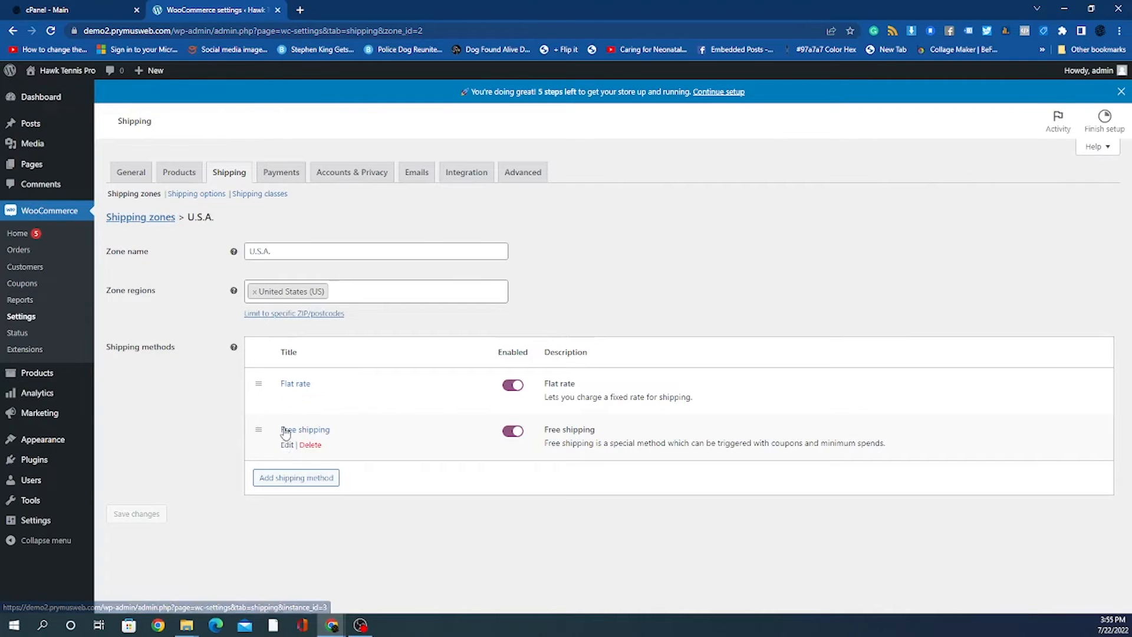
Make Free shipping require a minimum order amount of 35
{"action": "left_click", "coordinate": [305, 428]}
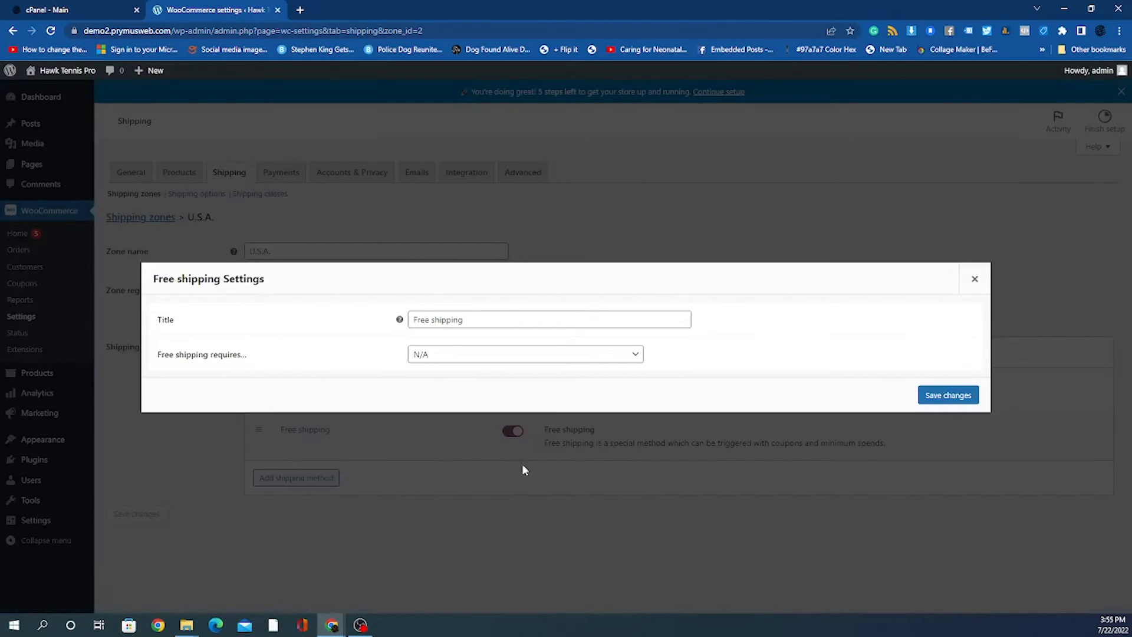
{"action": "left_click", "coordinate": [523, 354]}
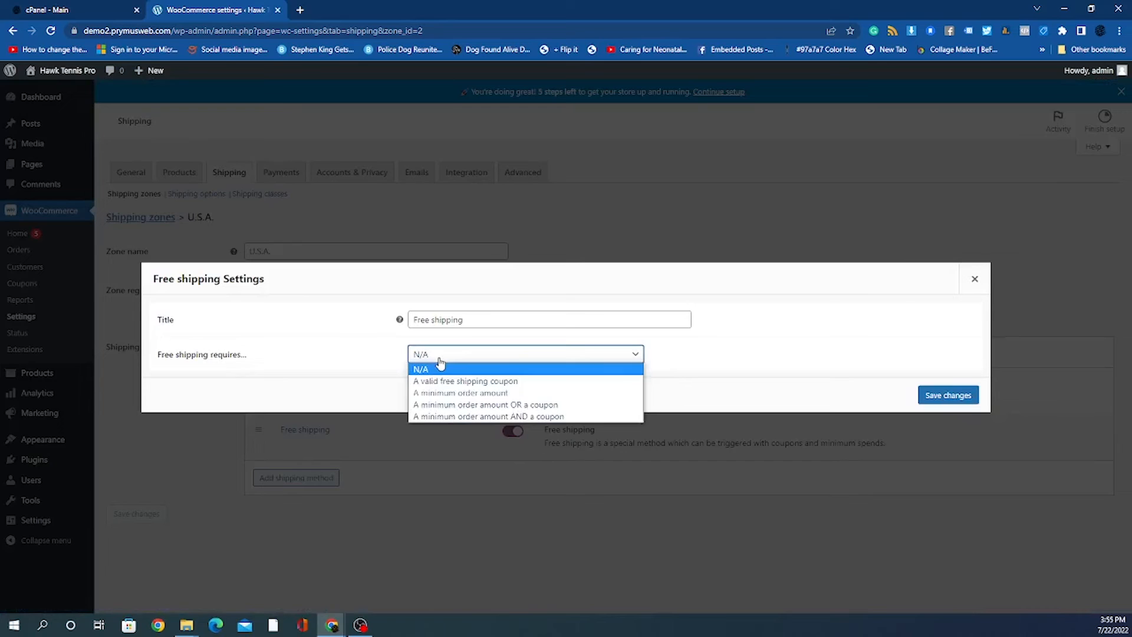
{"action": "left_click", "coordinate": [460, 393]}
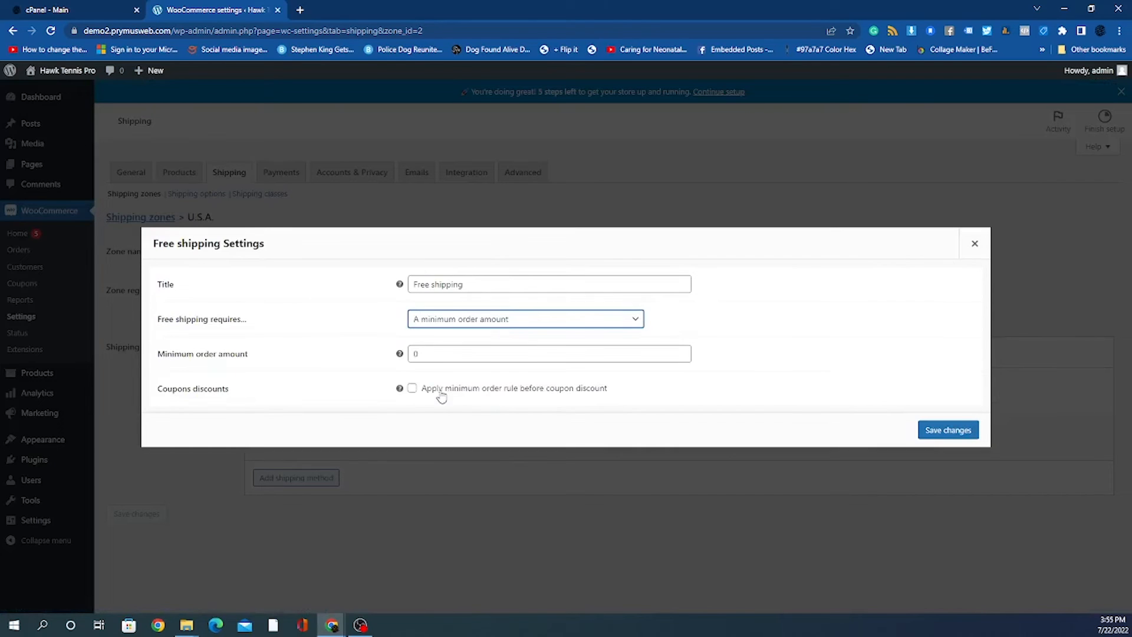
{"action": "left_click", "coordinate": [549, 353]}
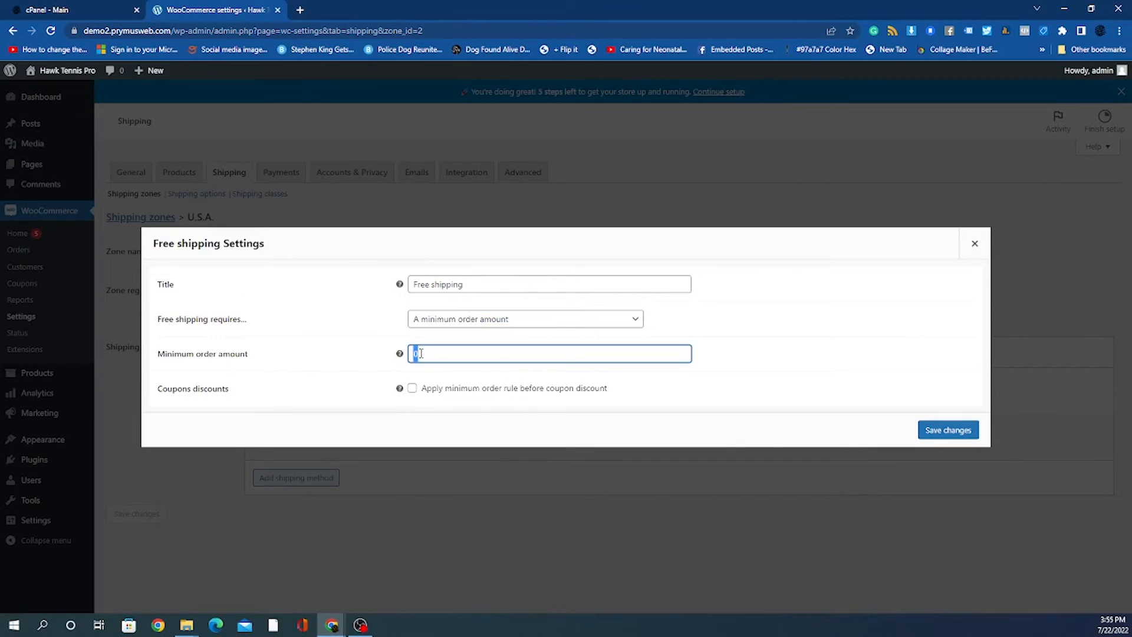
{"action": "type", "text": "5"}
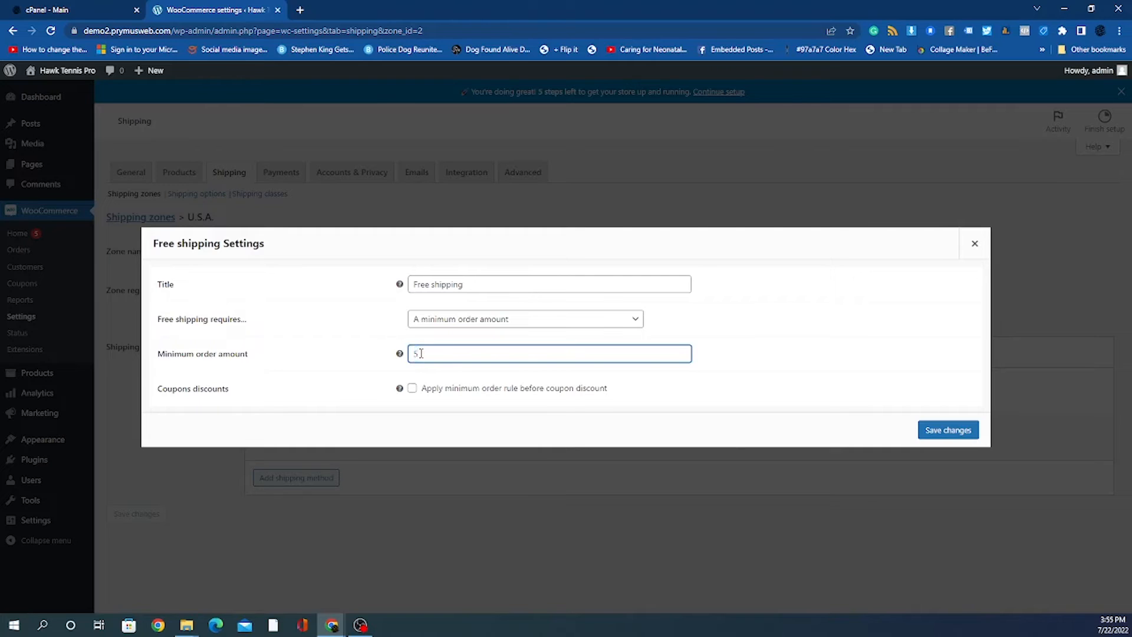
{"action": "type", "text": "3"}
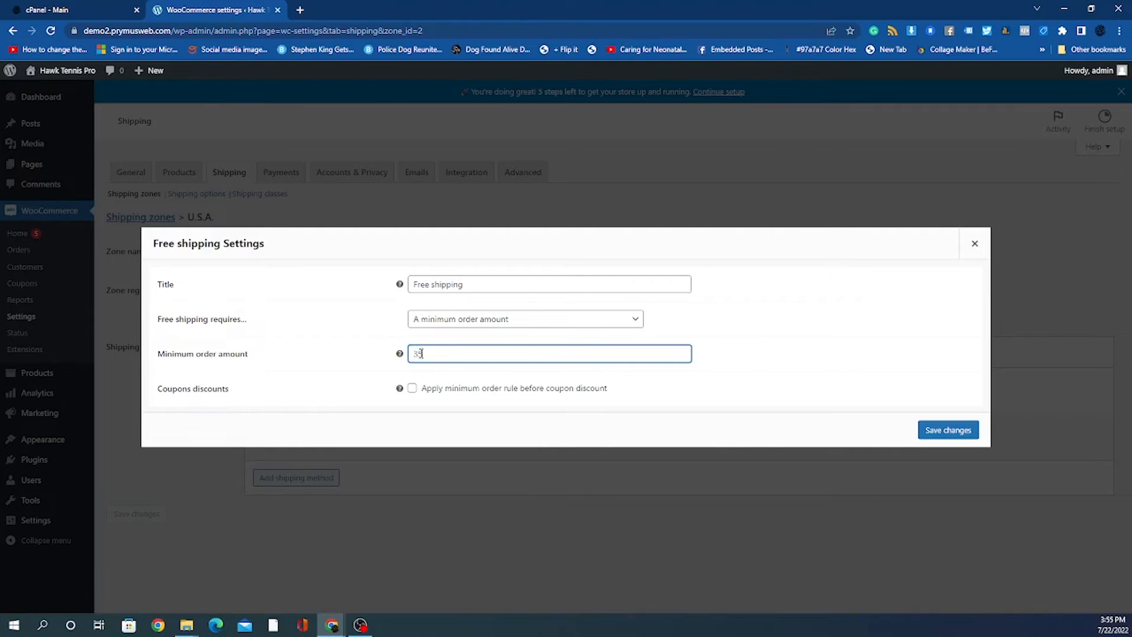
{"action": "type", "text": "5"}
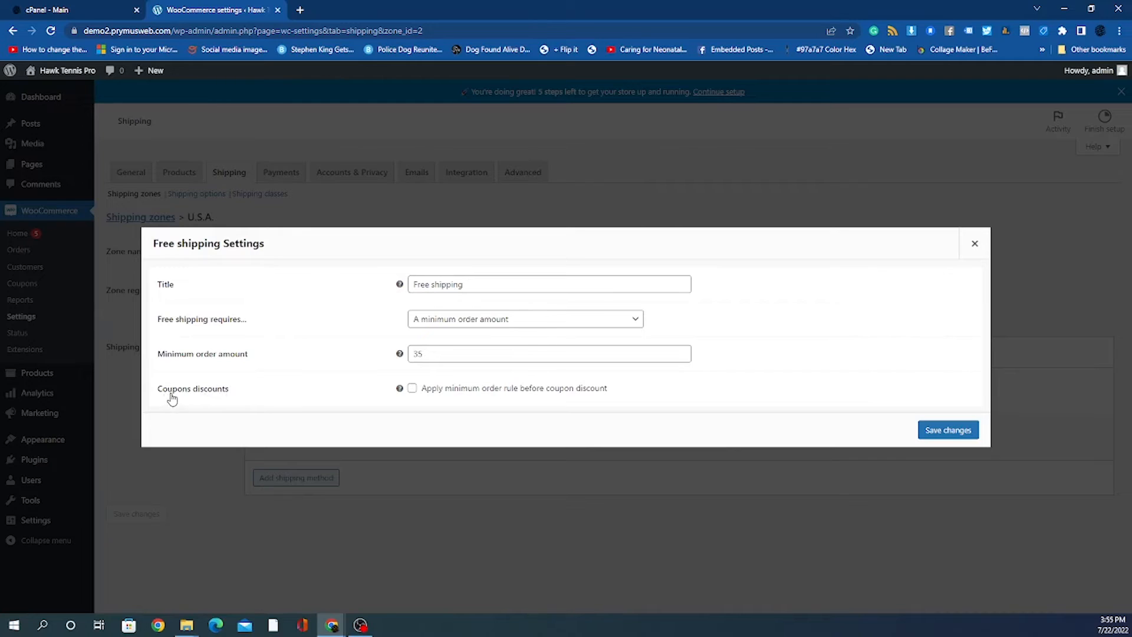
{"action": "left_click", "coordinate": [549, 354]}
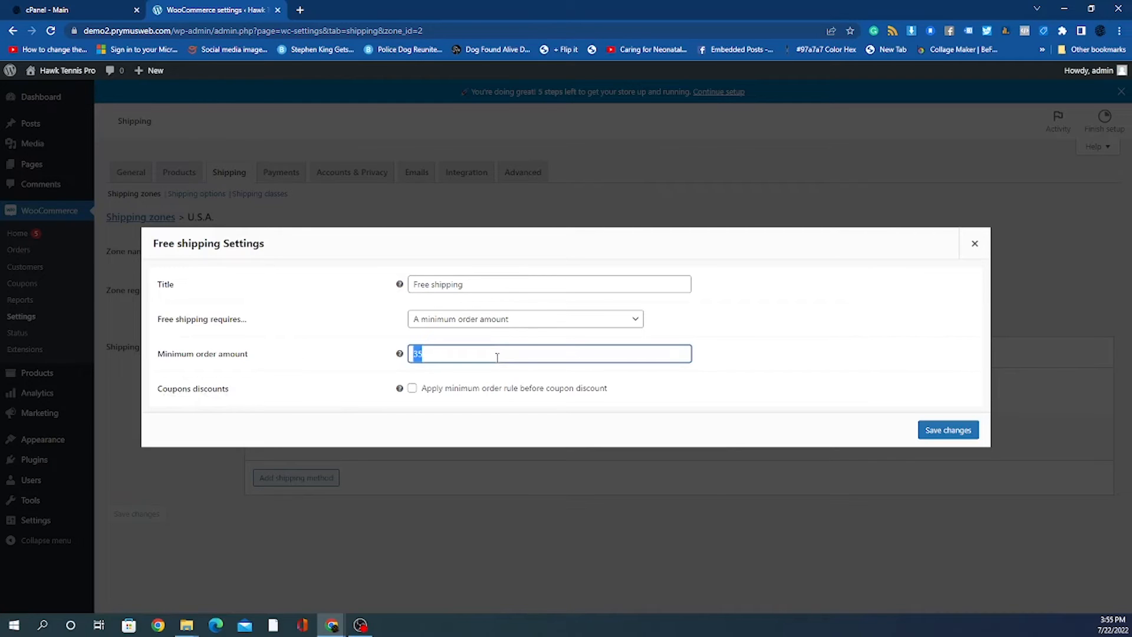
{"action": "mouse_move", "coordinate": [614, 318]}
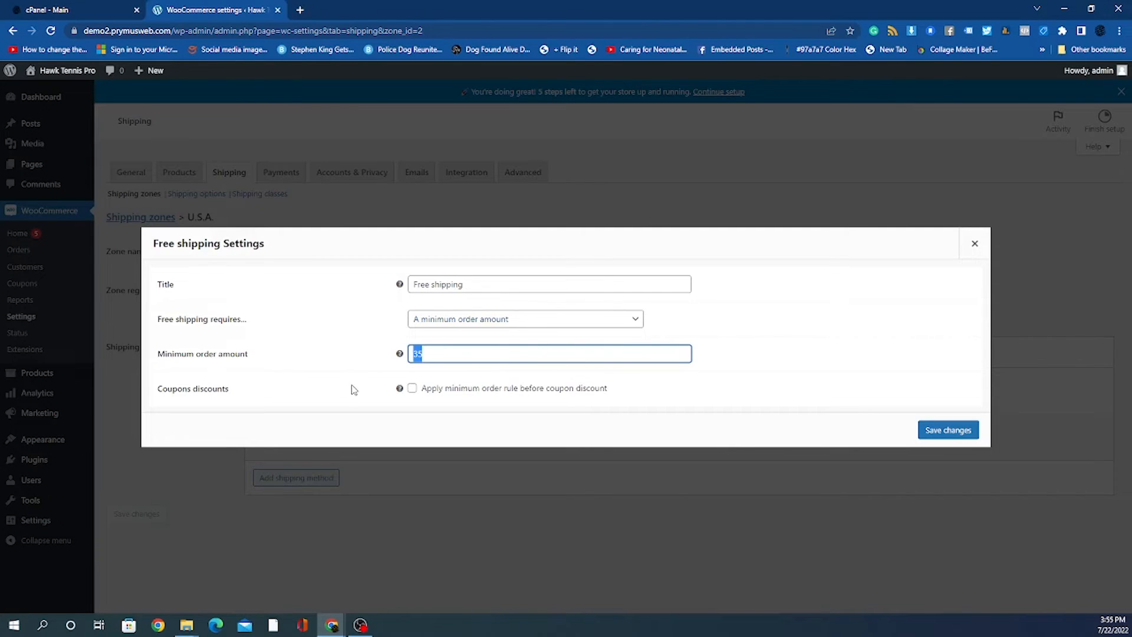
Apply the minimum order rule before coupon discounts and save the method
{"action": "left_click", "coordinate": [435, 416]}
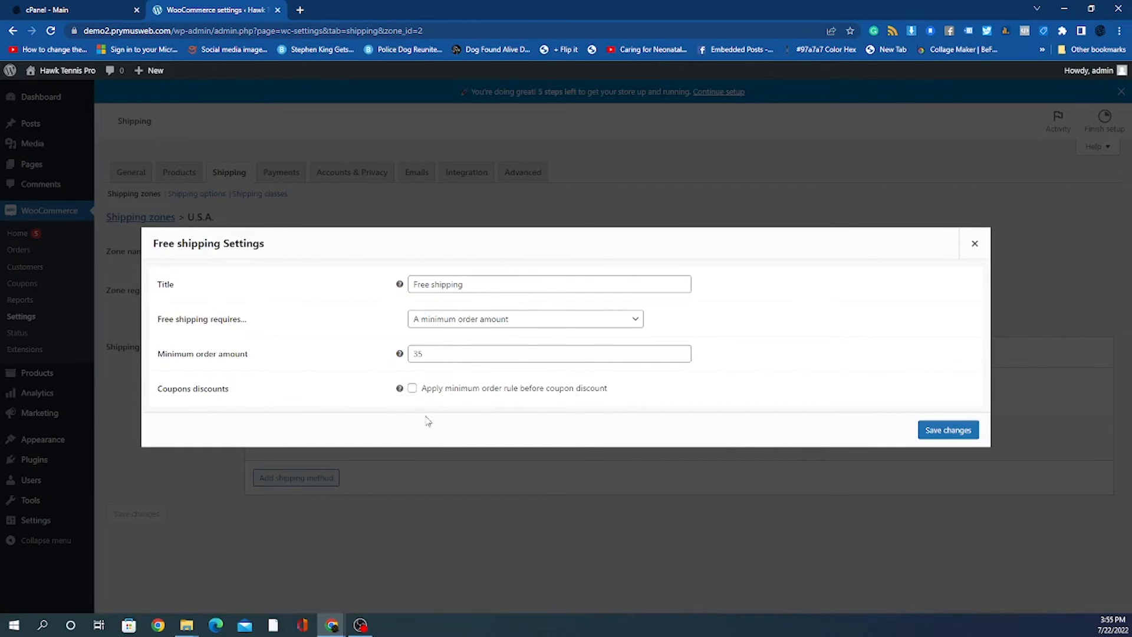
{"action": "mouse_move", "coordinate": [433, 421]}
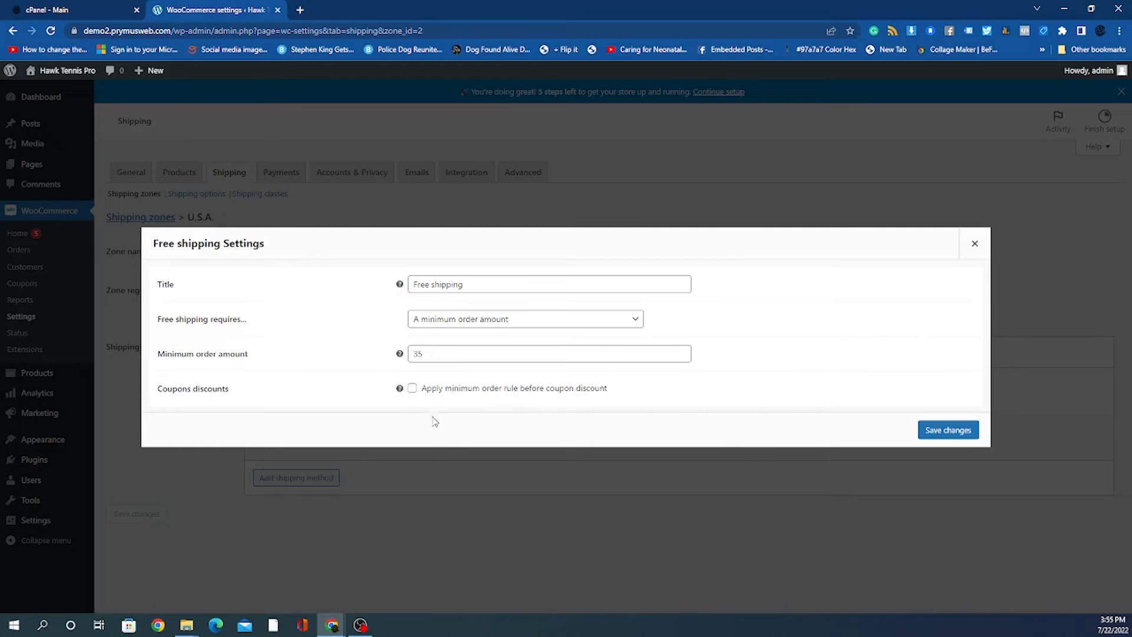
{"action": "left_click", "coordinate": [412, 388]}
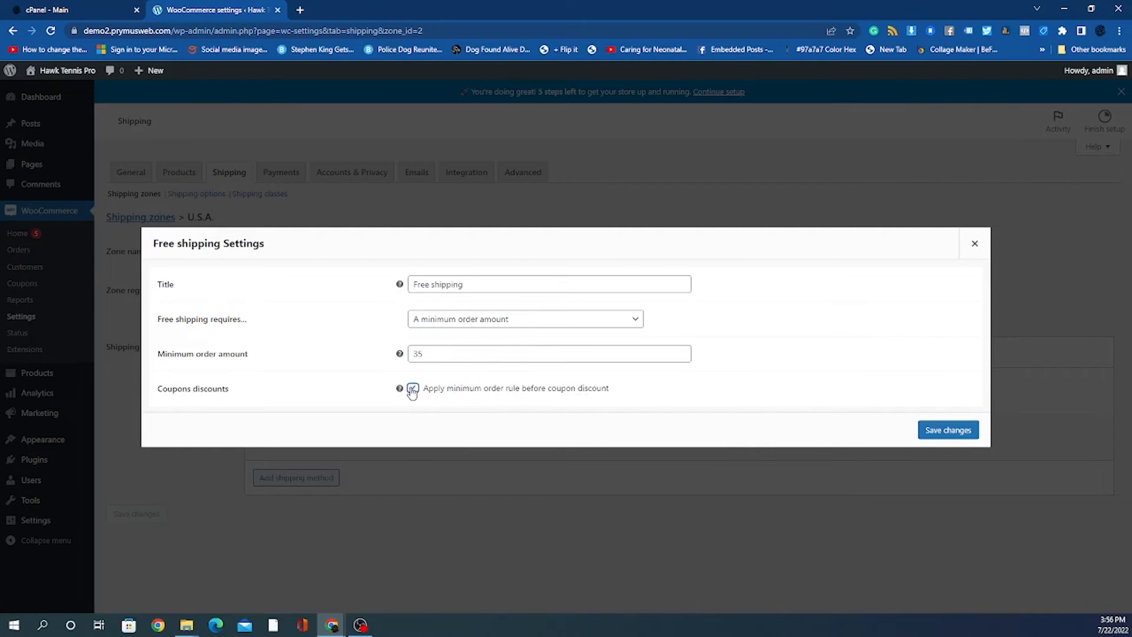
{"action": "left_click", "coordinate": [412, 388]}
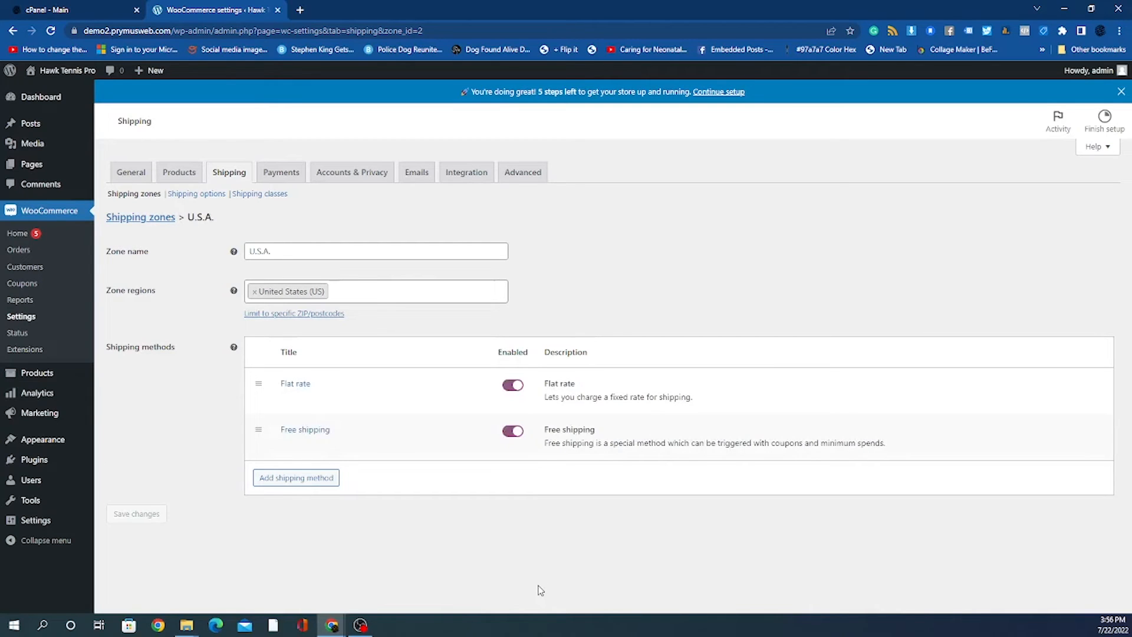
{"action": "mouse_move", "coordinate": [531, 592]}
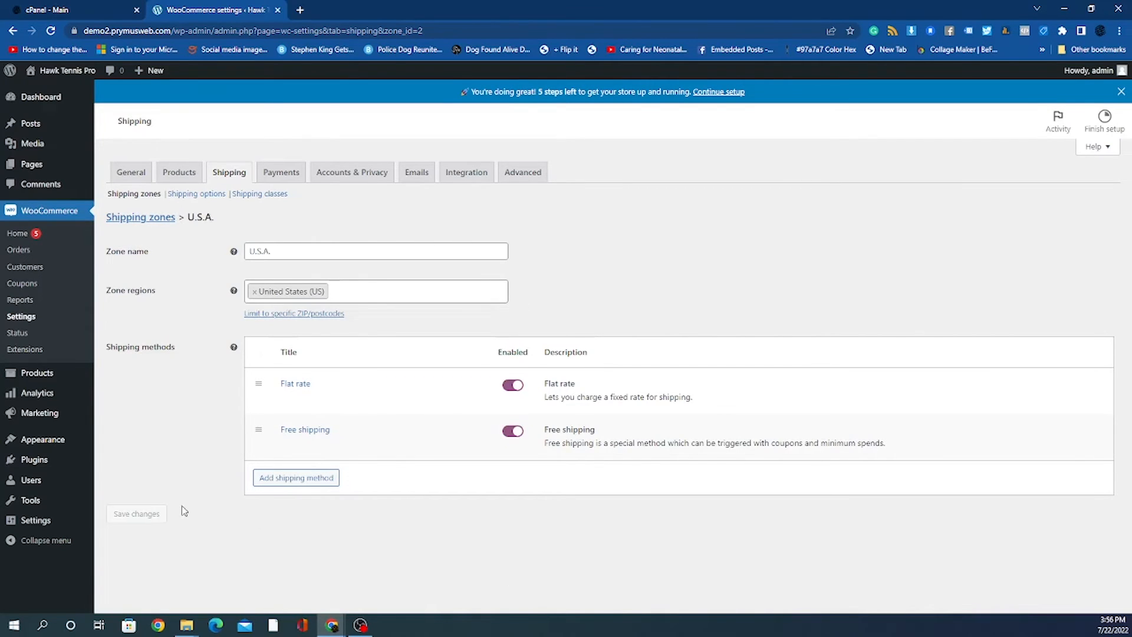
{"action": "mouse_move", "coordinate": [154, 513]}
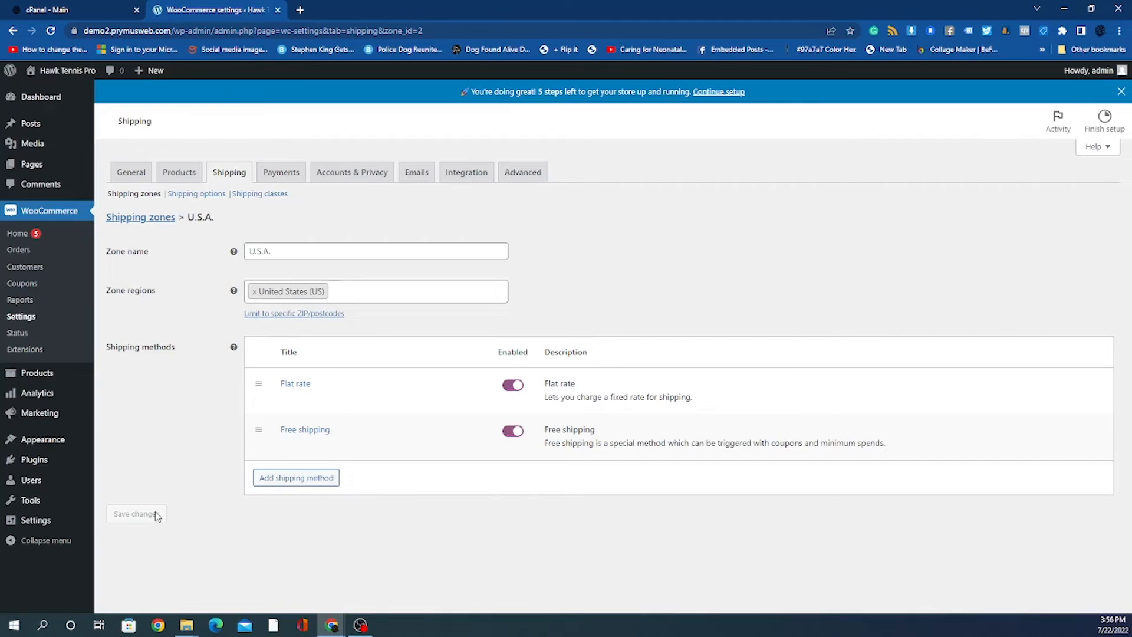
{"action": "mouse_move", "coordinate": [462, 366]}
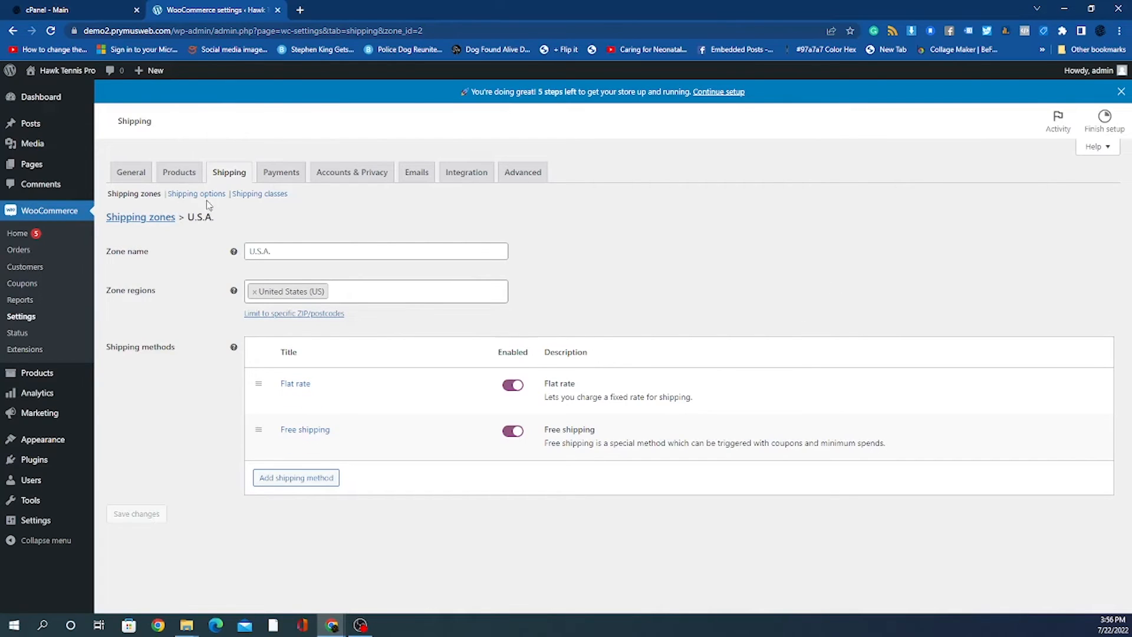
In Shipping options, turn off the cart page shipping calculator and save changes
{"action": "left_click", "coordinate": [196, 193]}
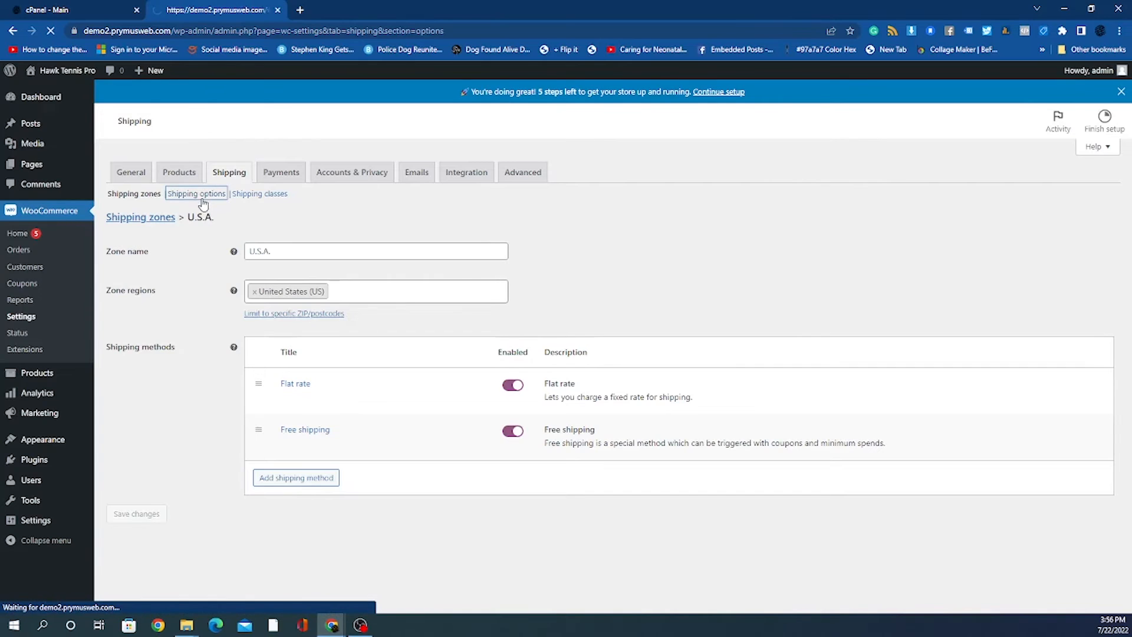
{"action": "left_click", "coordinate": [196, 194]}
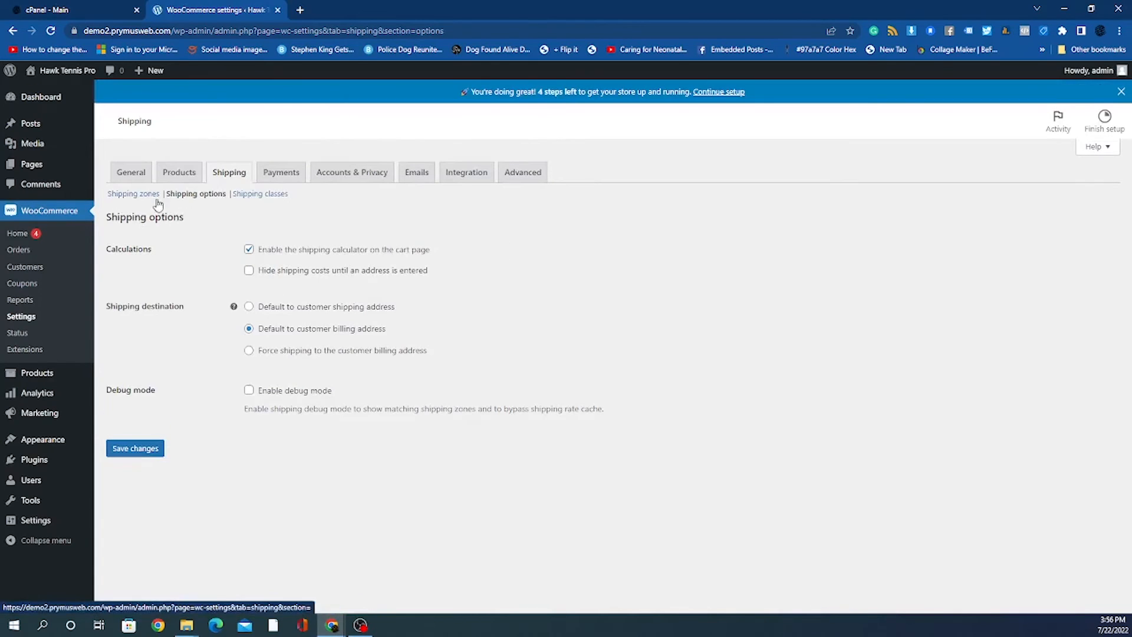
{"action": "mouse_move", "coordinate": [395, 260]}
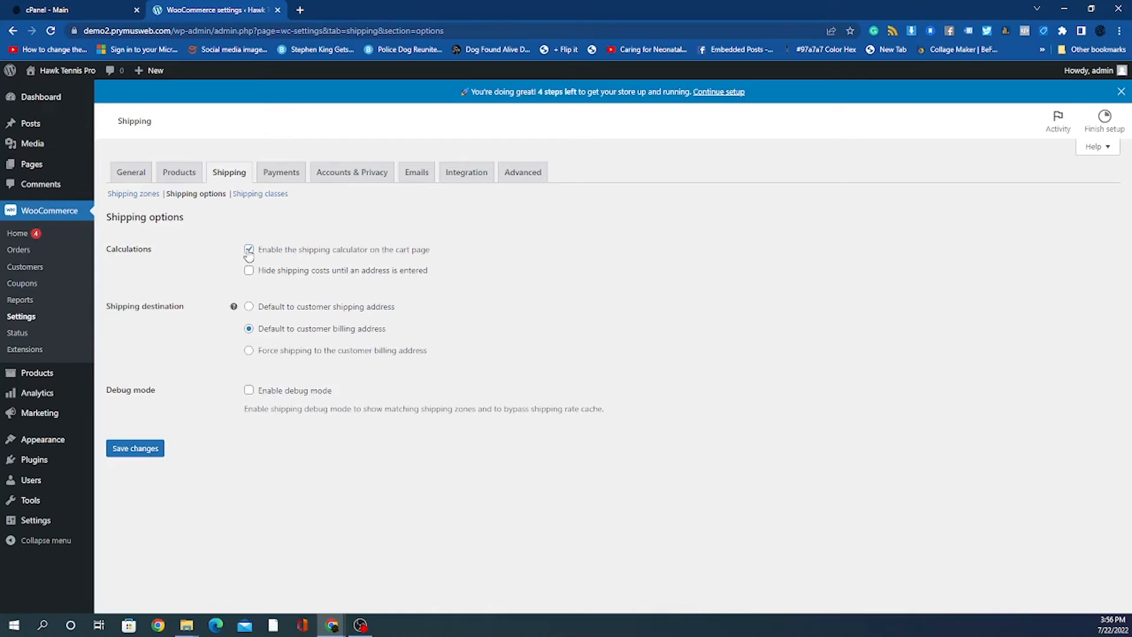
{"action": "left_click", "coordinate": [248, 249]}
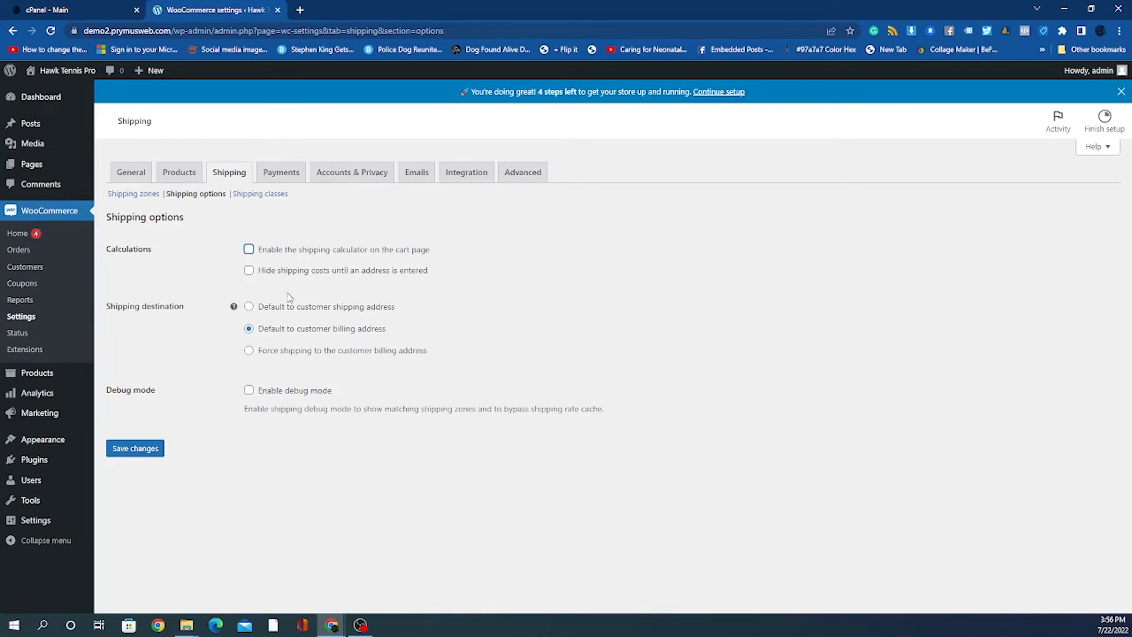
{"action": "mouse_move", "coordinate": [352, 299]}
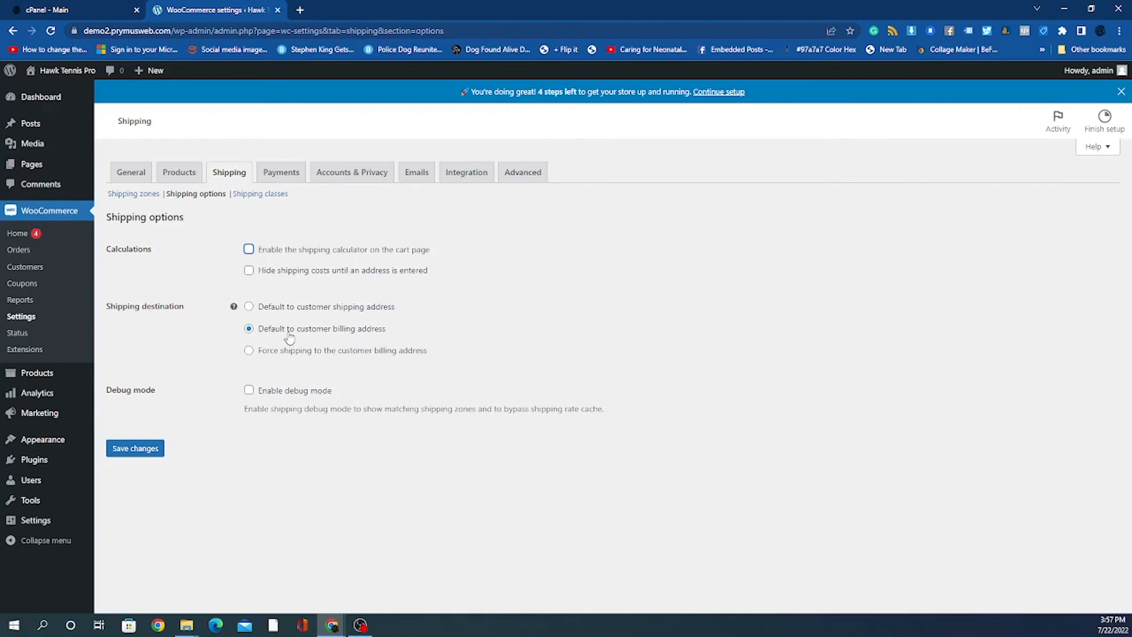
{"action": "mouse_move", "coordinate": [314, 339]}
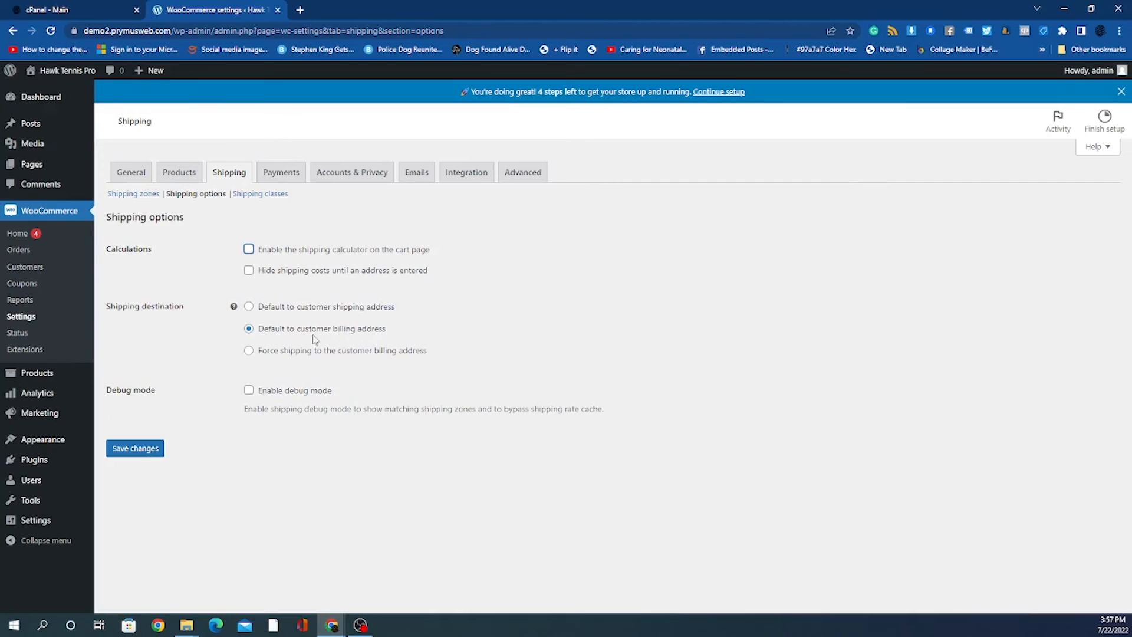
{"action": "mouse_move", "coordinate": [249, 328]}
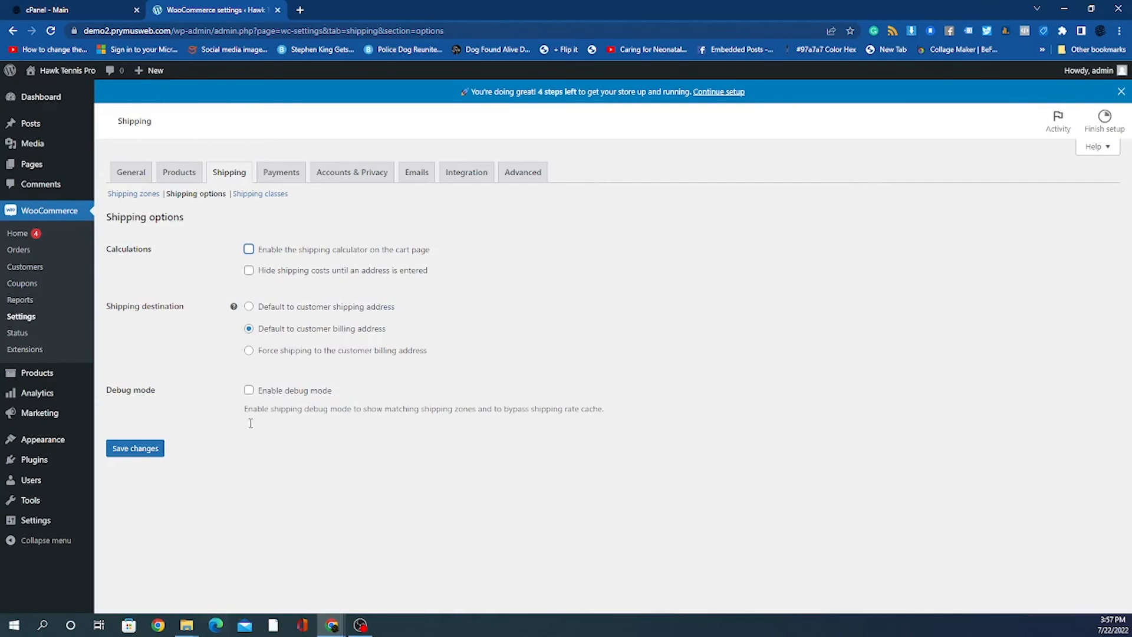
{"action": "mouse_move", "coordinate": [184, 431]}
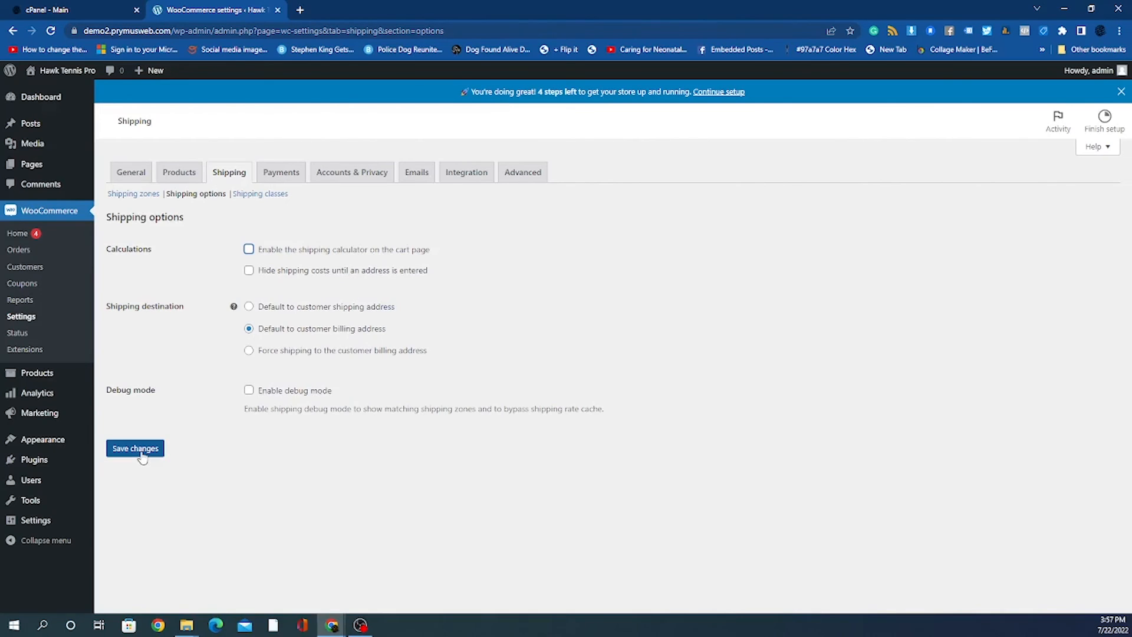
{"action": "left_click", "coordinate": [135, 447]}
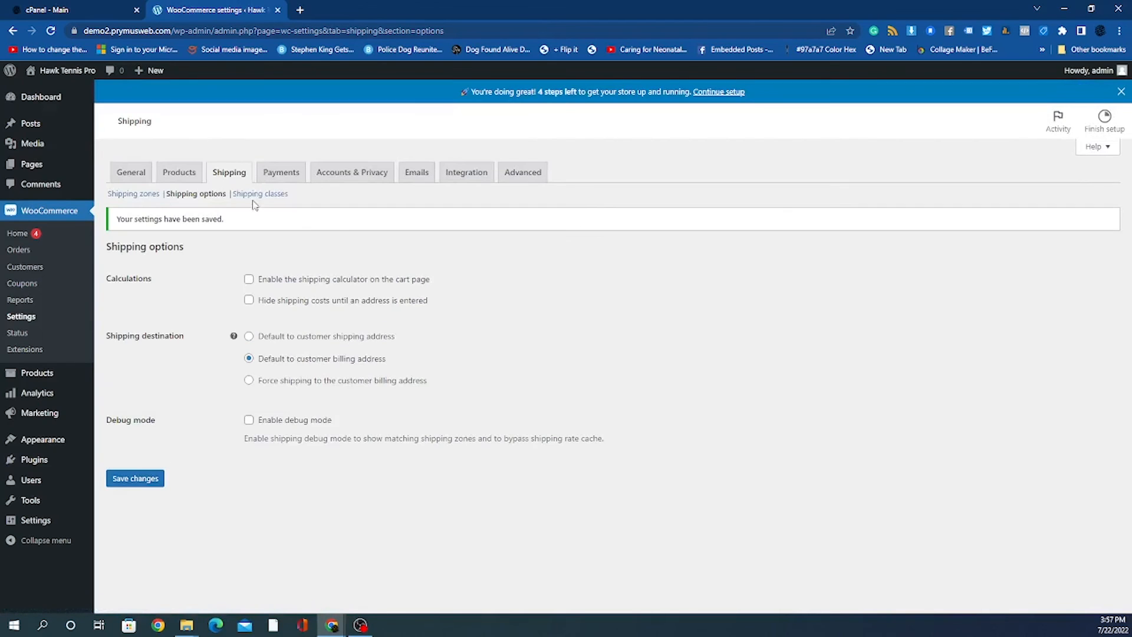
On Shipping classes, add a blank unnamed class row, then head for General settings, raising the leave prompt
{"action": "left_click", "coordinate": [259, 193]}
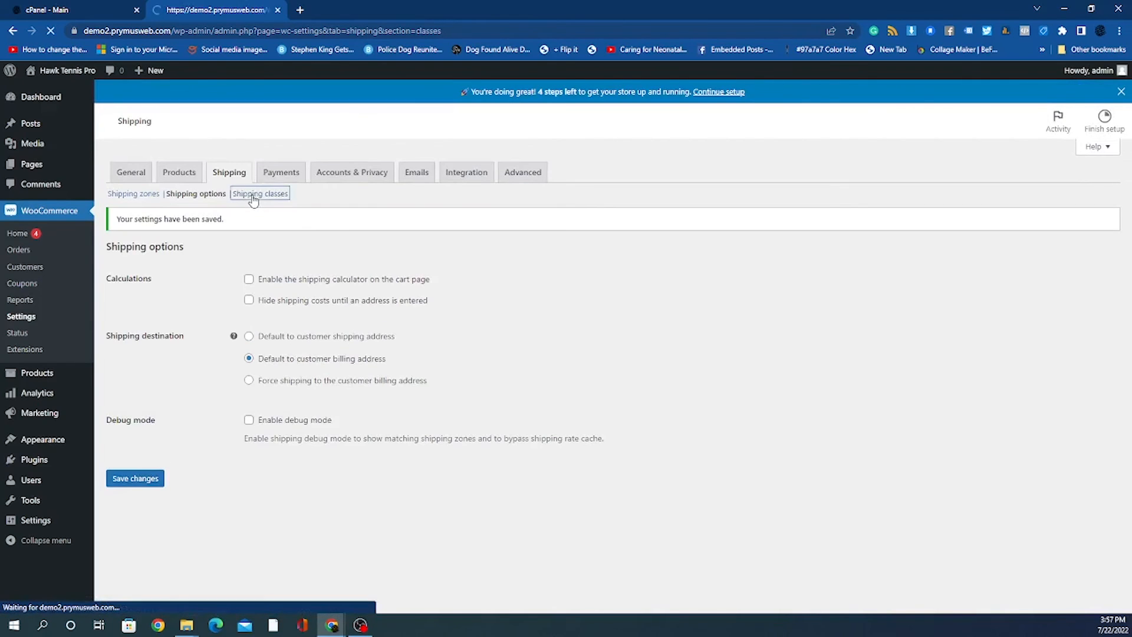
{"action": "left_click", "coordinate": [258, 194]}
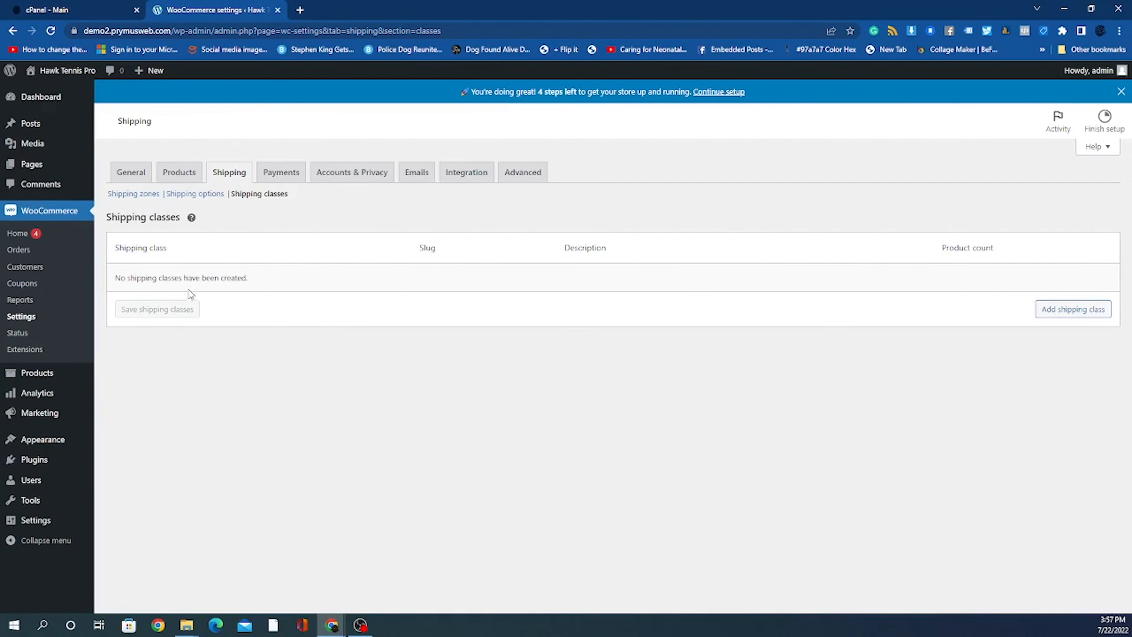
{"action": "mouse_move", "coordinate": [300, 269]}
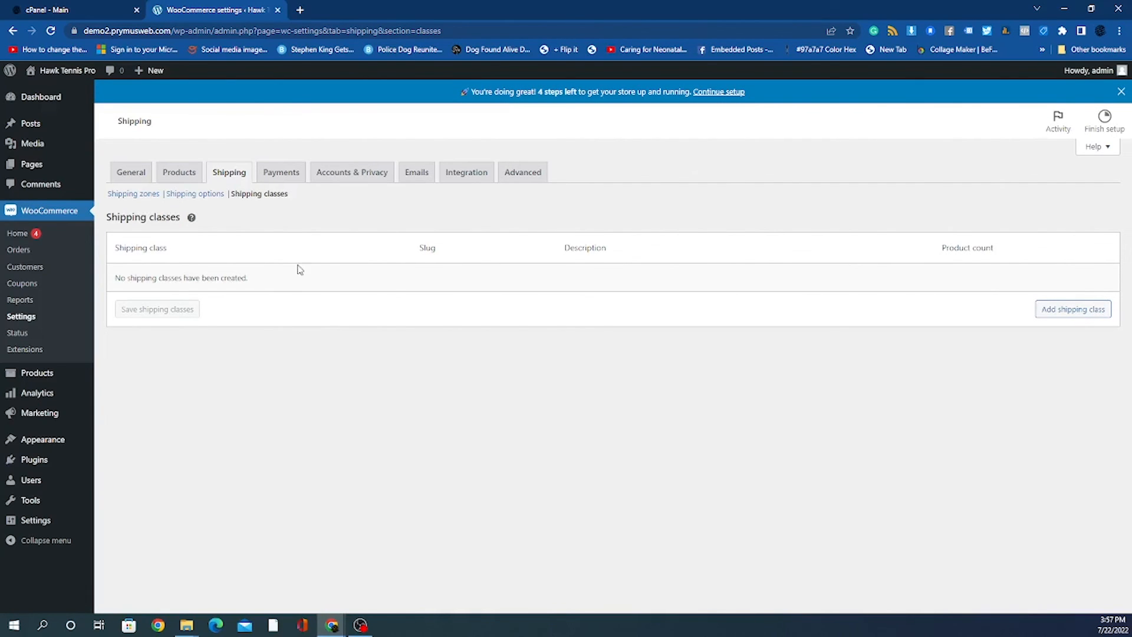
{"action": "left_click", "coordinate": [1072, 309]}
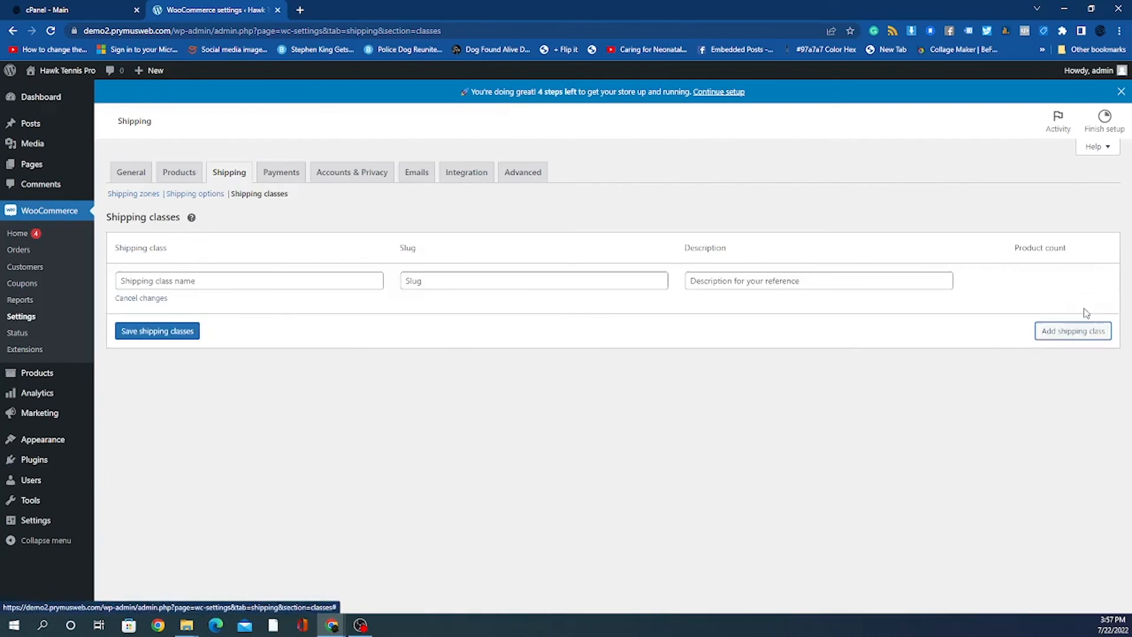
{"action": "left_click", "coordinate": [248, 280]}
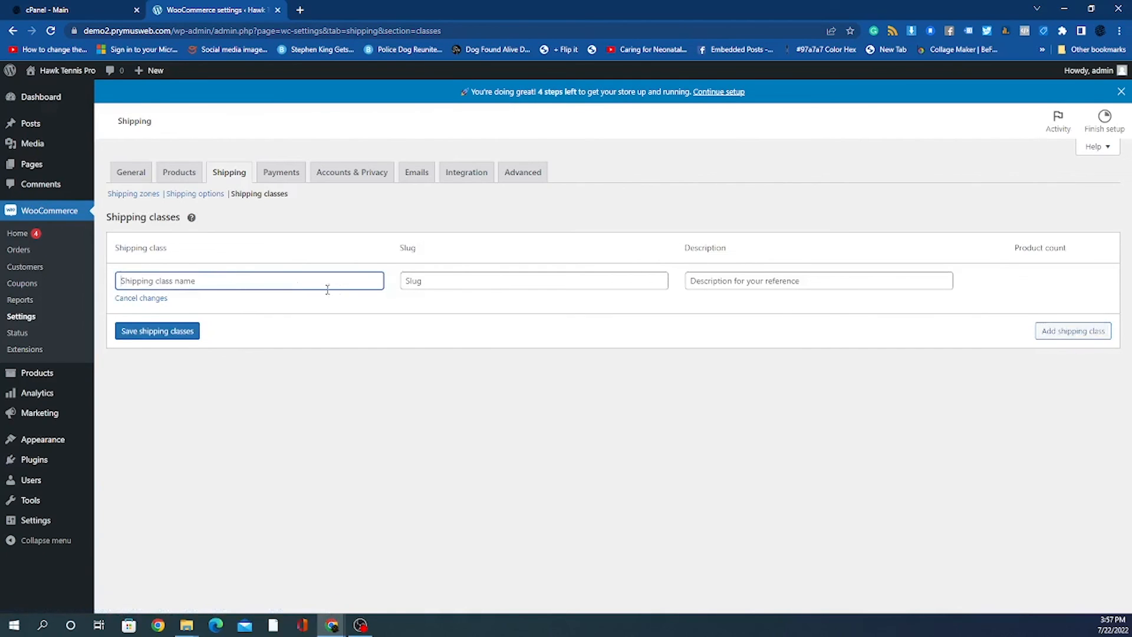
{"action": "left_click", "coordinate": [534, 281]}
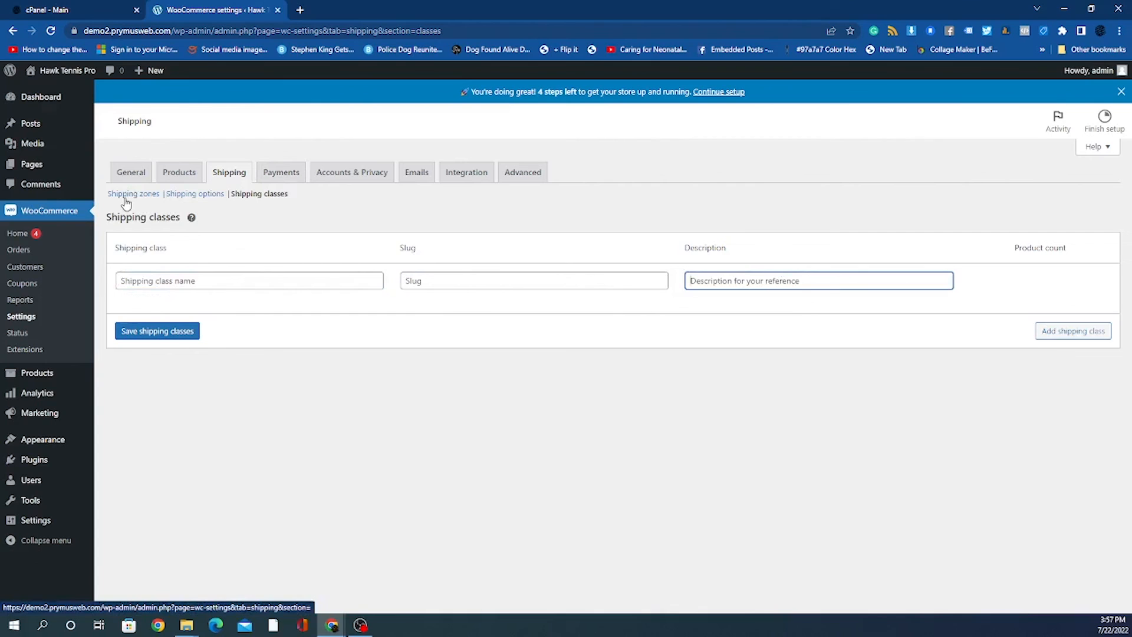
{"action": "left_click", "coordinate": [130, 171]}
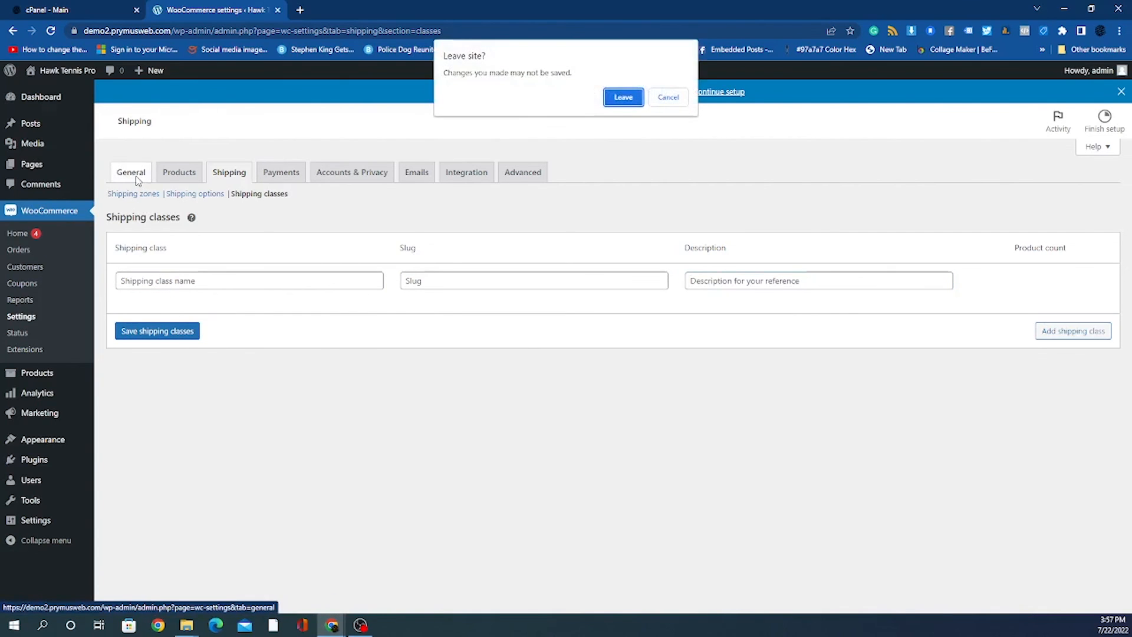
Leave without saving the blank class, landing on General settings with the Worcester store address
{"action": "left_click", "coordinate": [622, 97]}
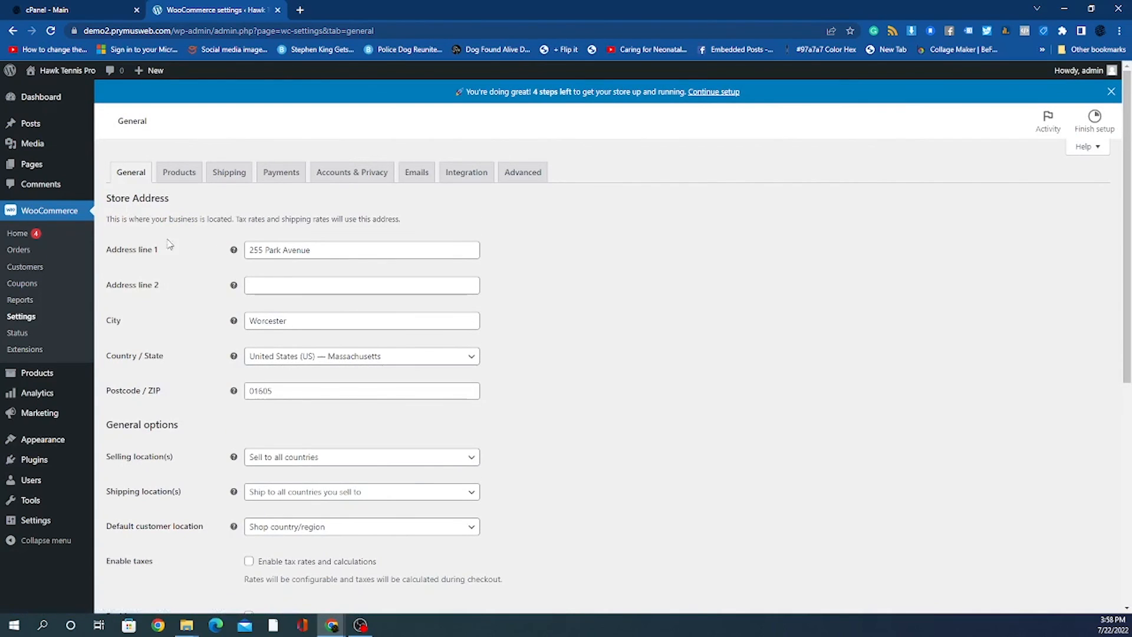
{"action": "mouse_move", "coordinate": [179, 267]}
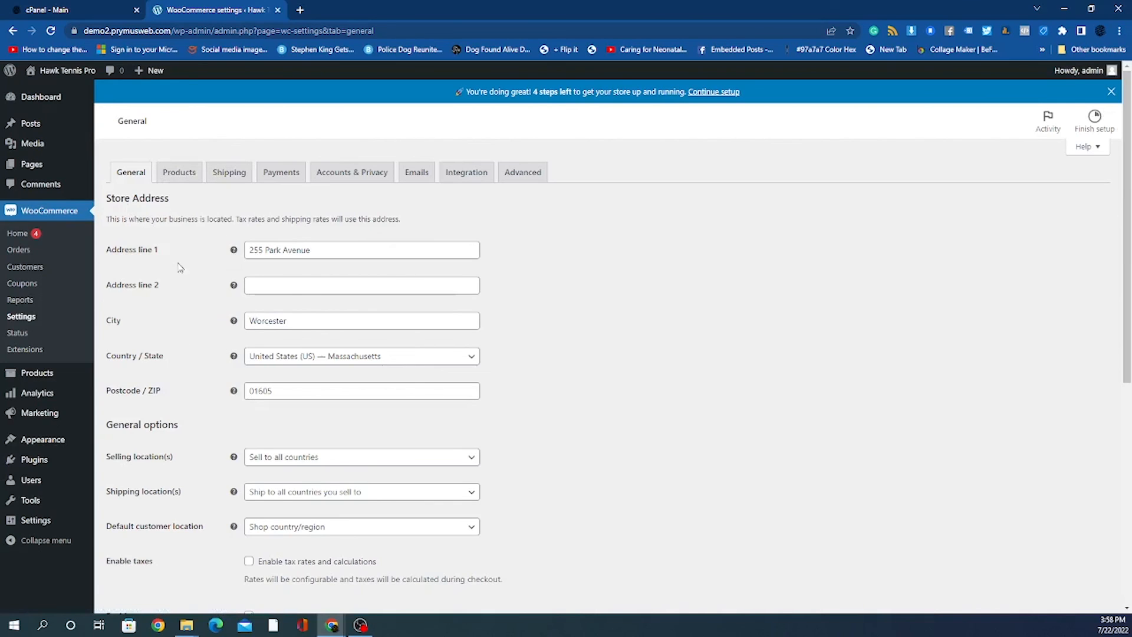
{"action": "mouse_move", "coordinate": [213, 305]}
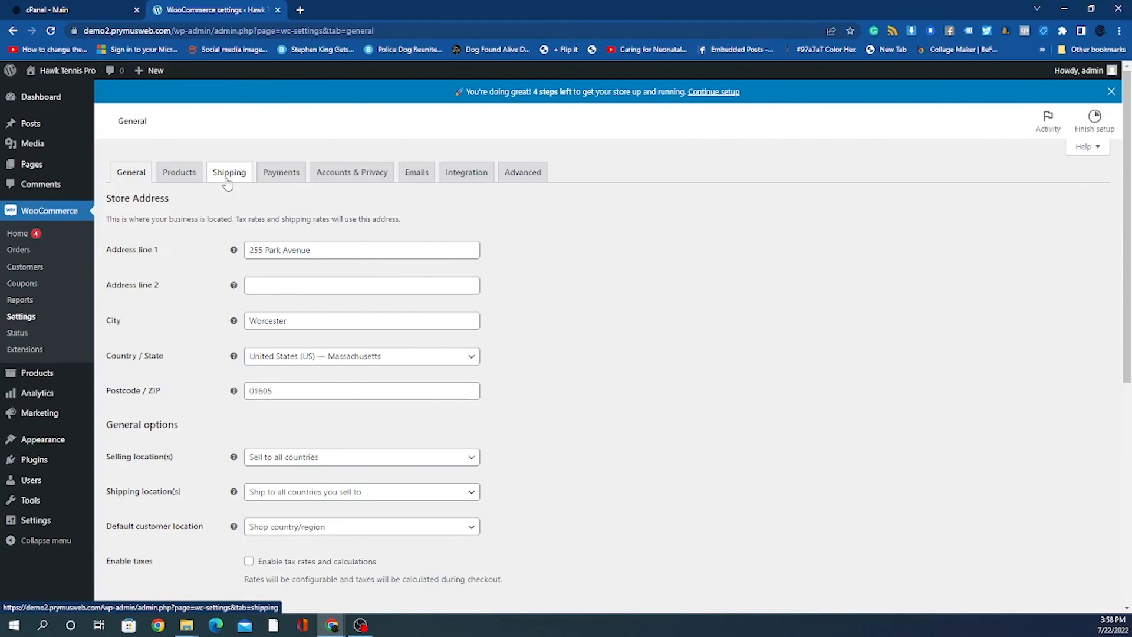
Return via Shipping and Shipping classes to Shipping options, confirming the cart calculator stays off
{"action": "left_click", "coordinate": [229, 172]}
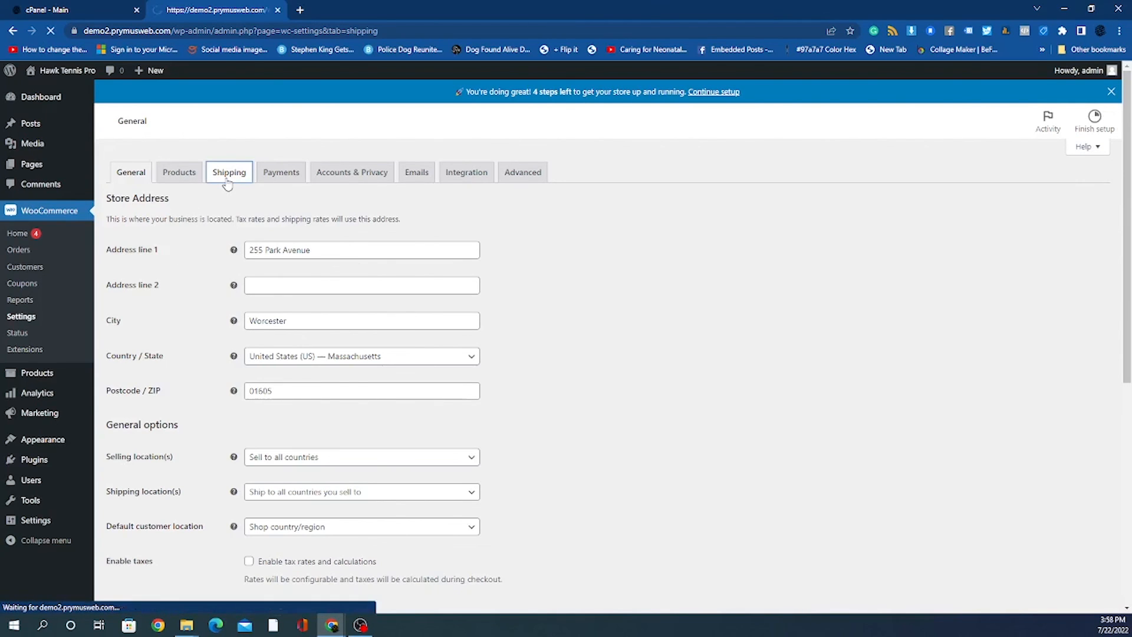
{"action": "left_click", "coordinate": [229, 171]}
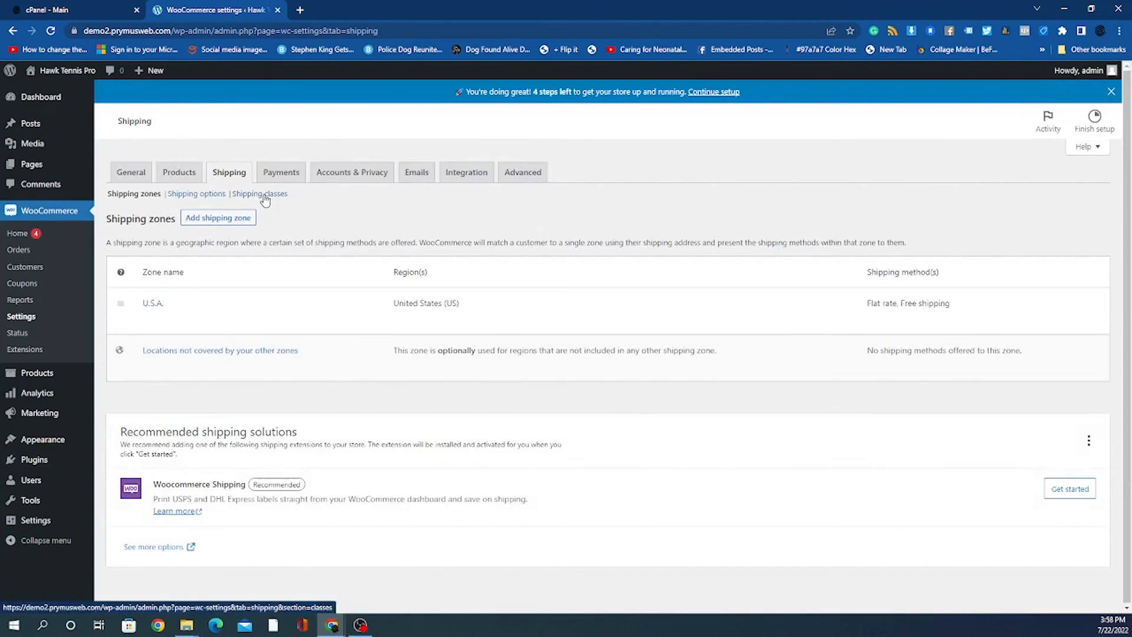
{"action": "left_click", "coordinate": [259, 194]}
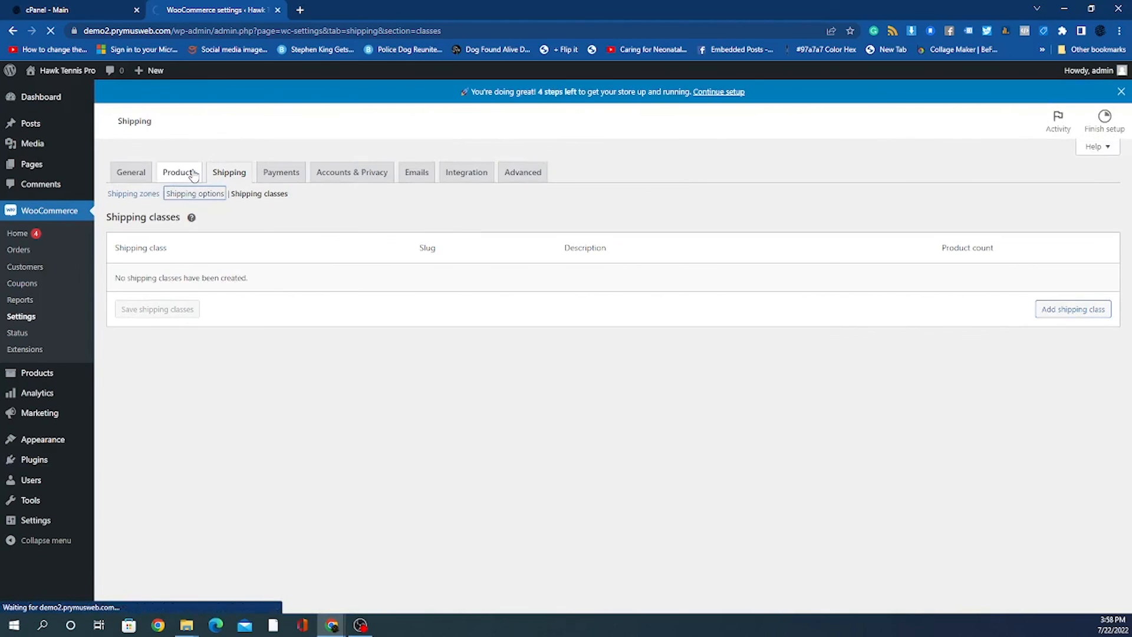
{"action": "left_click", "coordinate": [194, 193]}
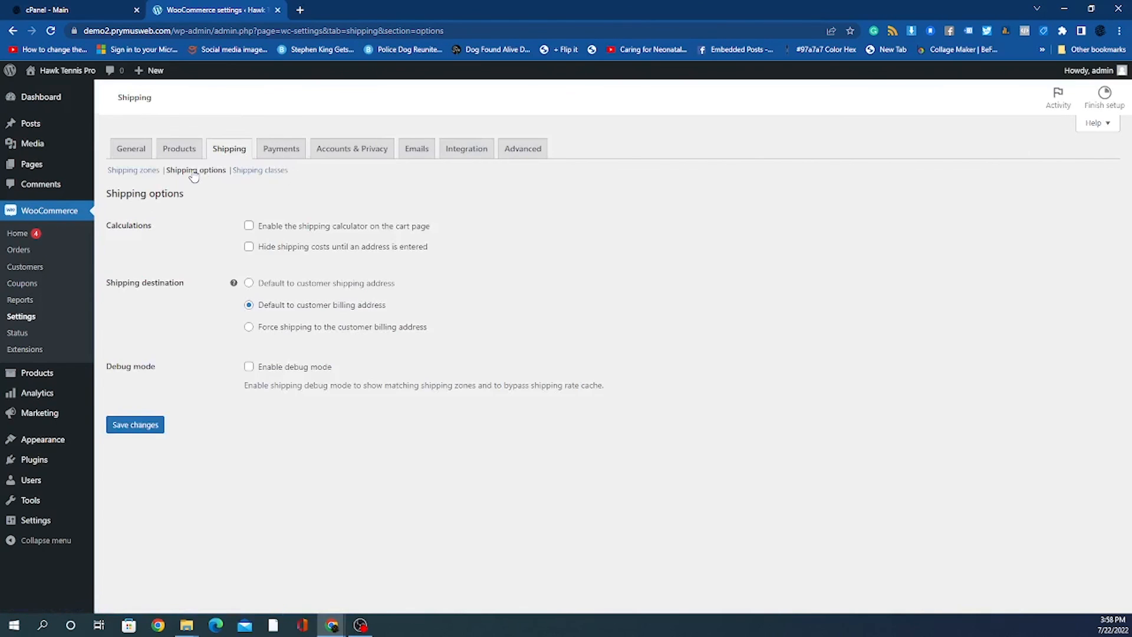